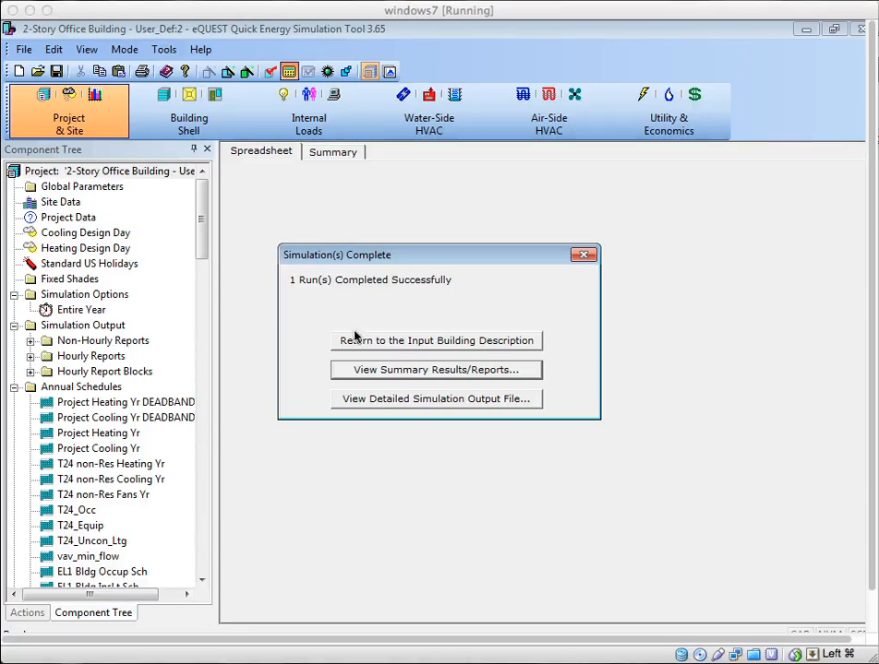
mouse_move(359, 345)
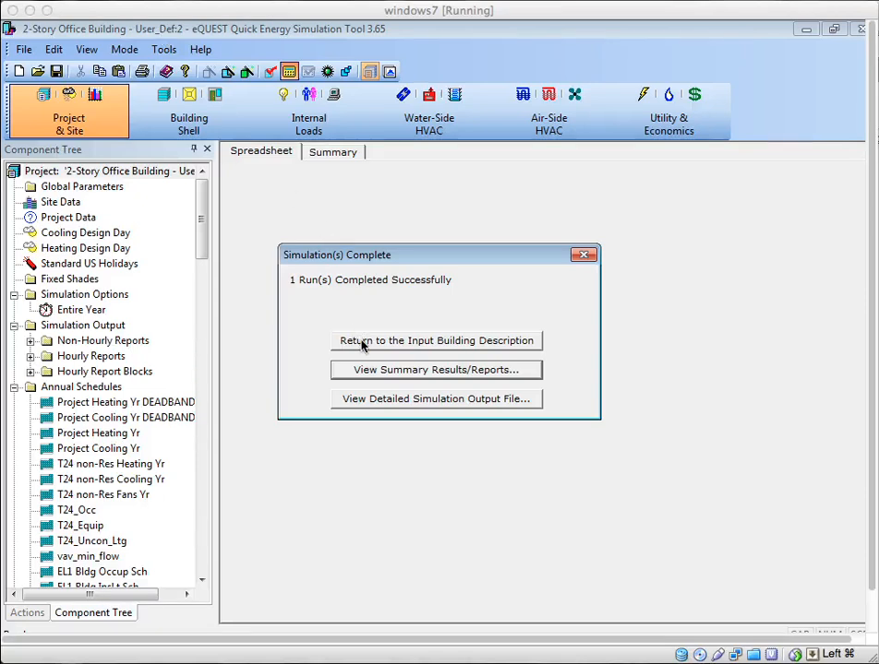
Return to the 2-story office project's building input description and browse its views.
click(435, 340)
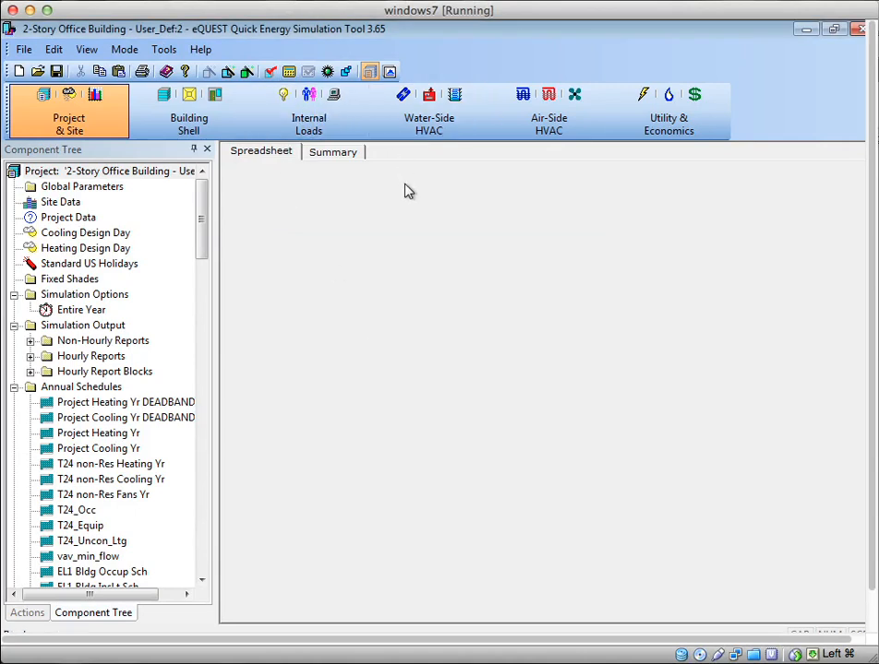
click(429, 111)
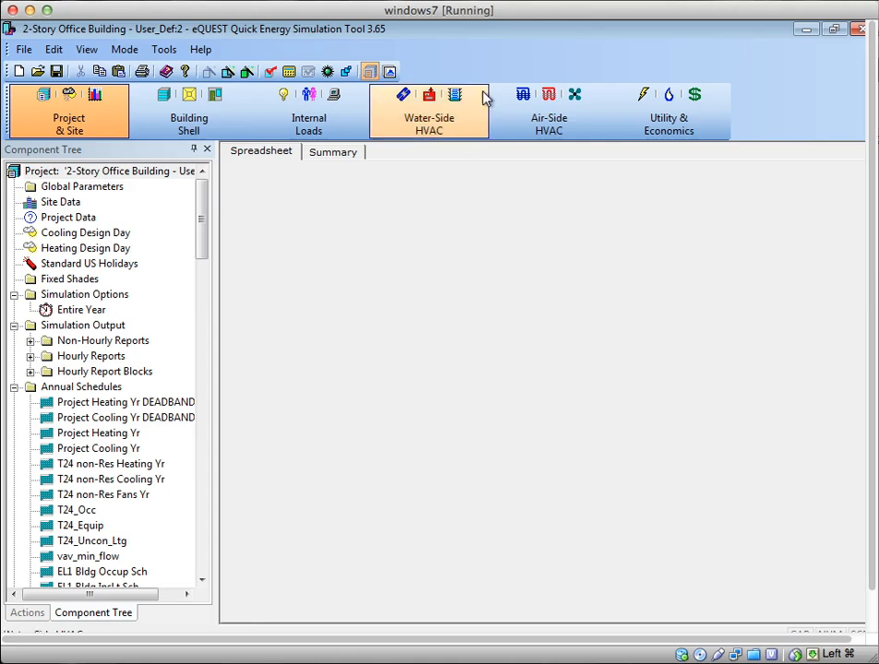
click(189, 111)
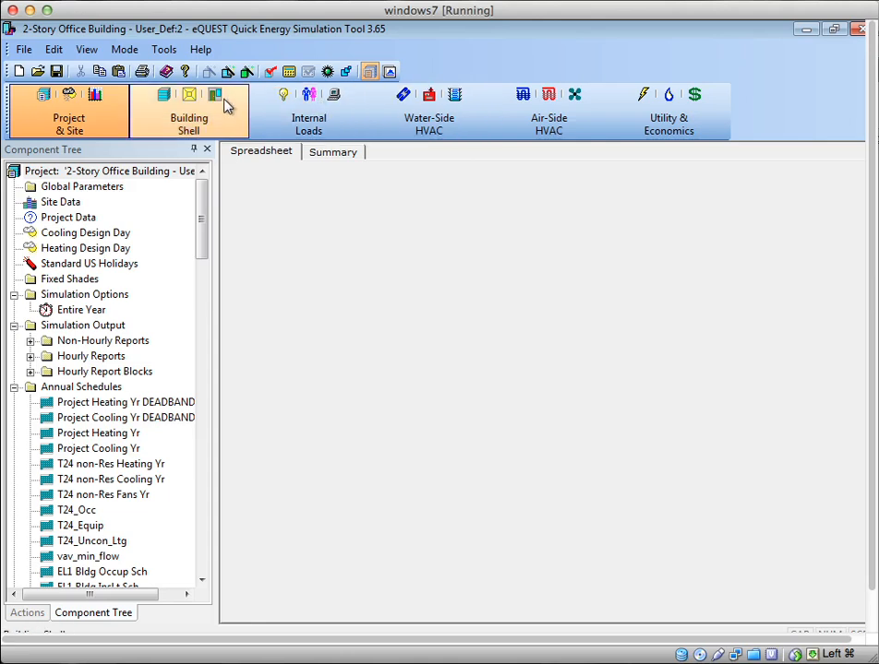
click(309, 110)
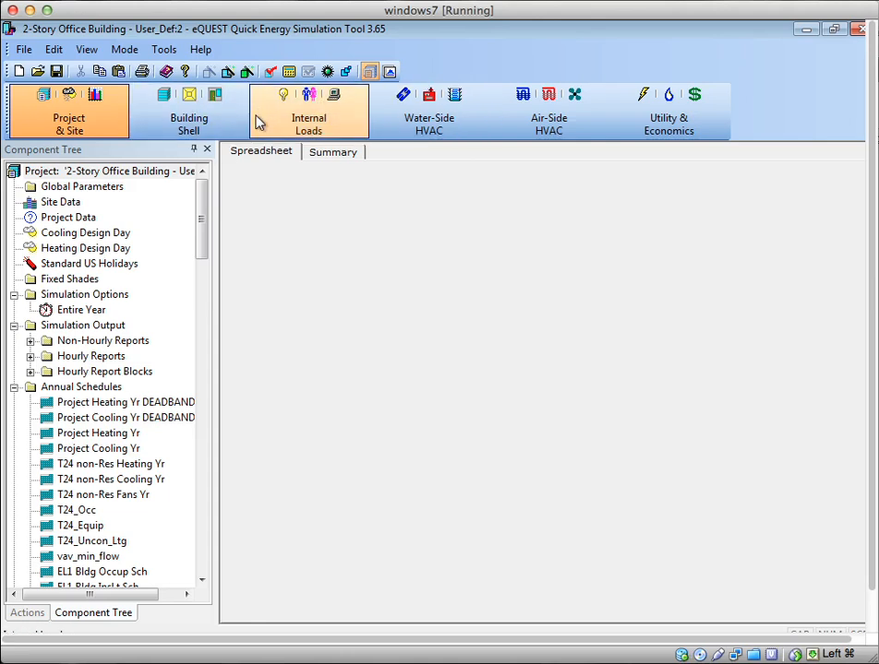
click(549, 110)
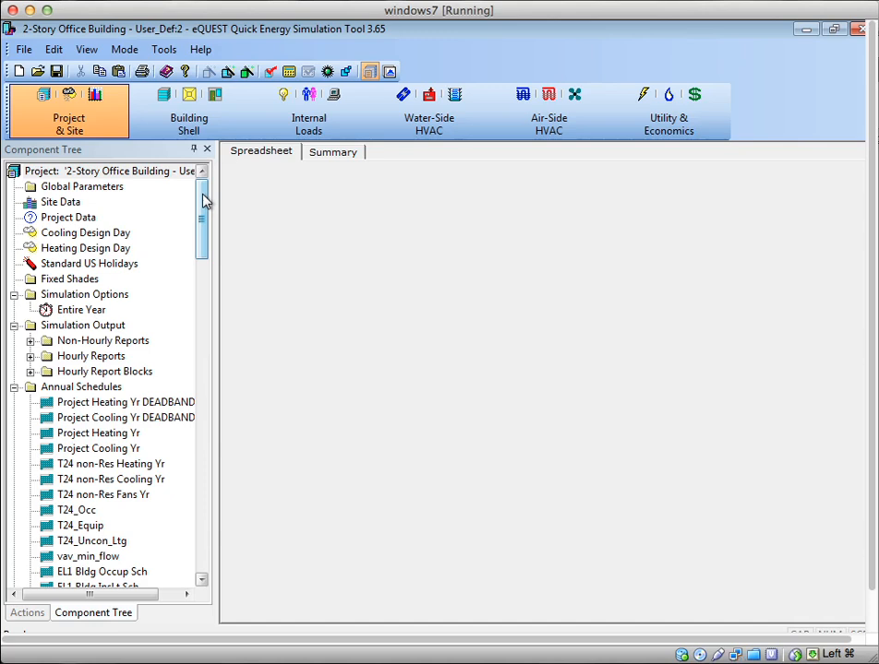
click(188, 110)
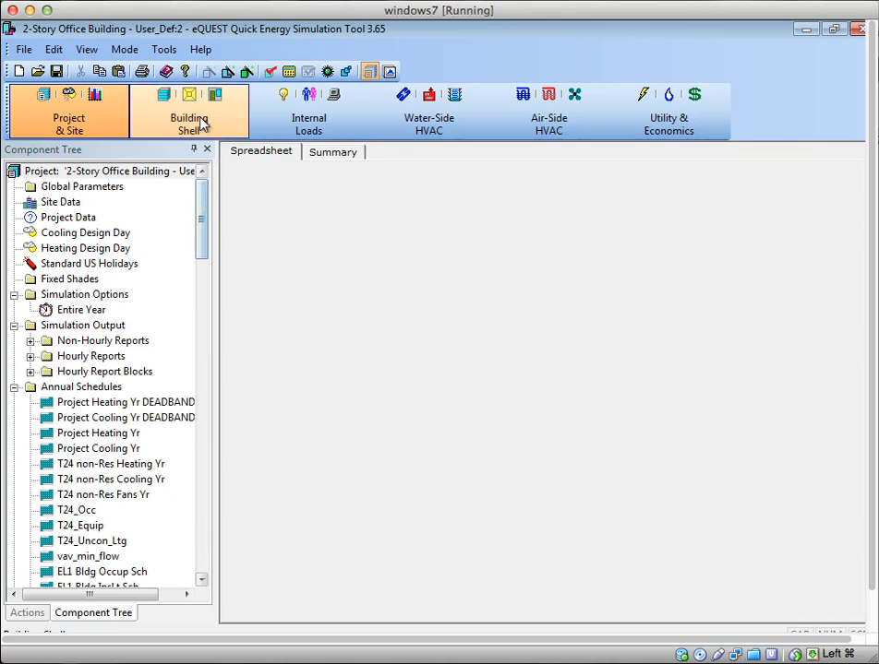
click(188, 111)
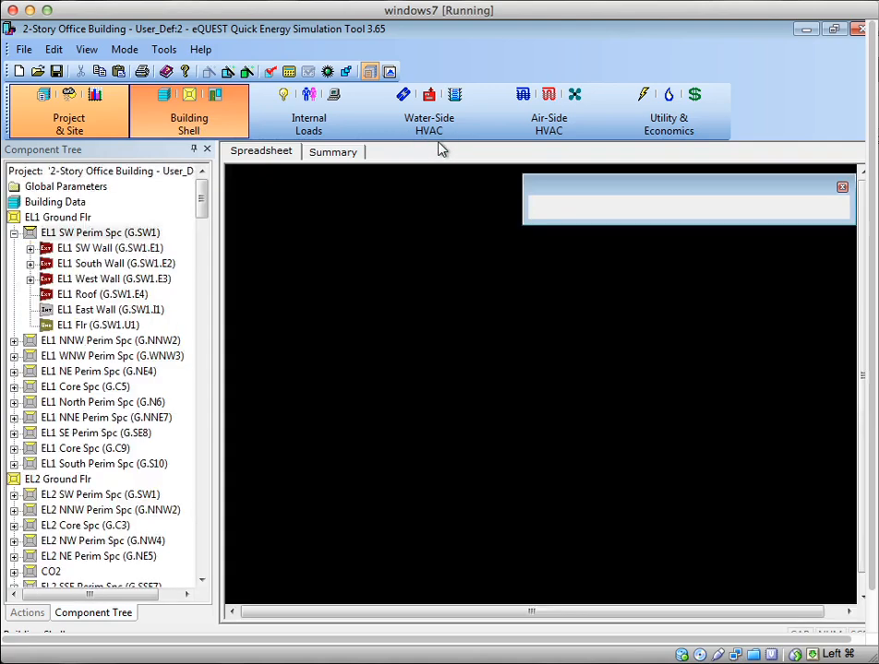
click(188, 111)
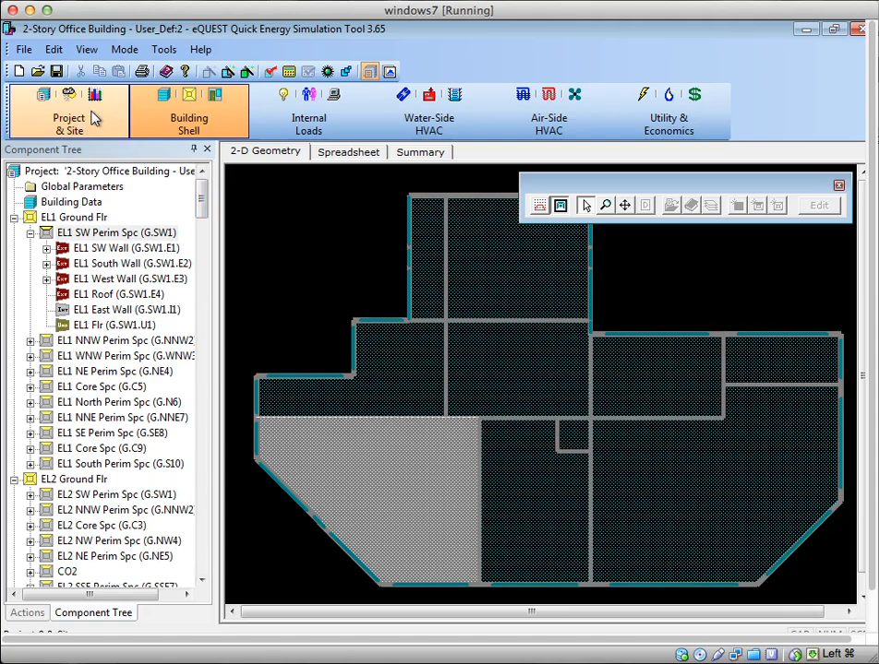
mouse_move(409, 165)
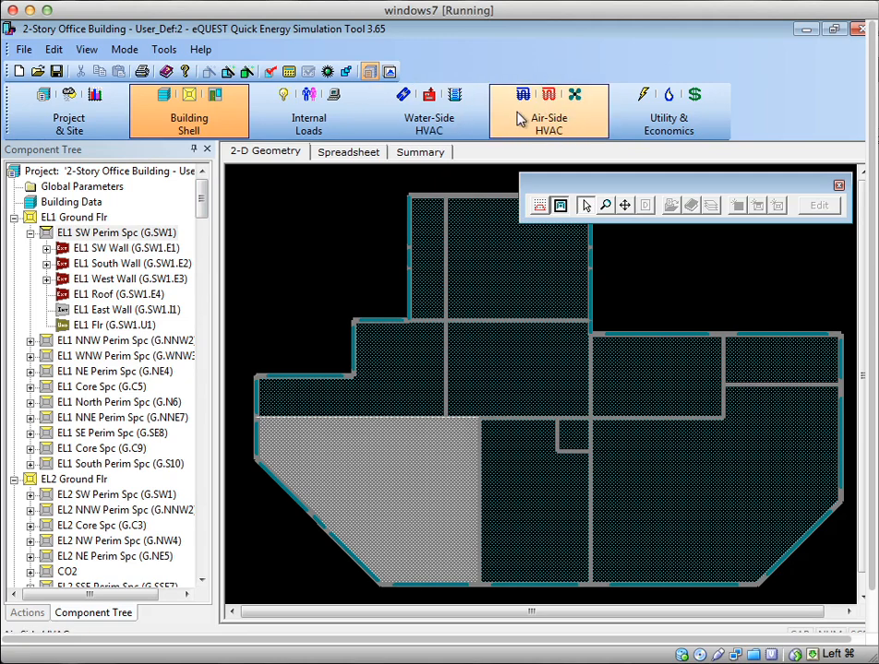
mouse_move(525, 118)
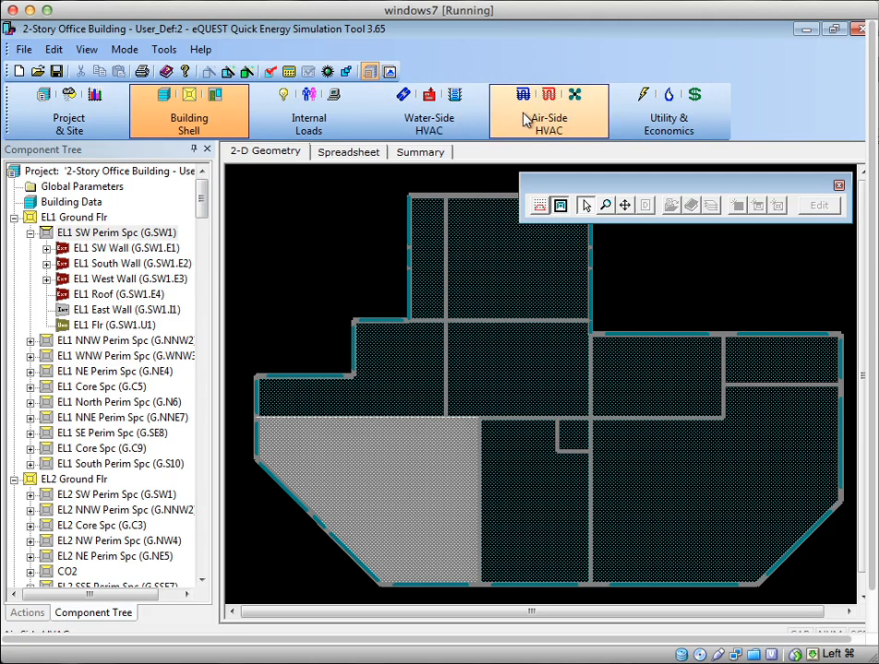
mouse_move(528, 119)
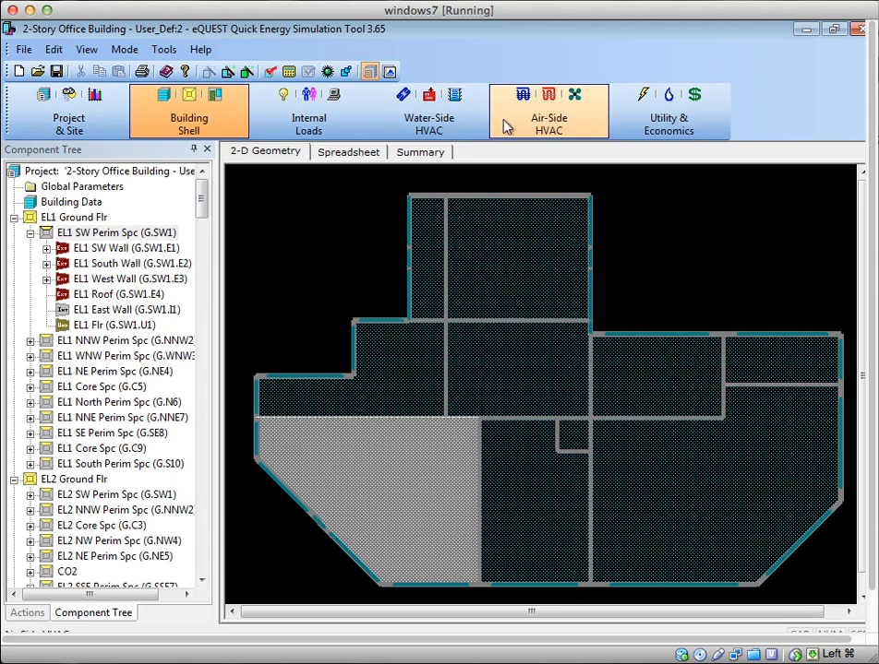
click(69, 111)
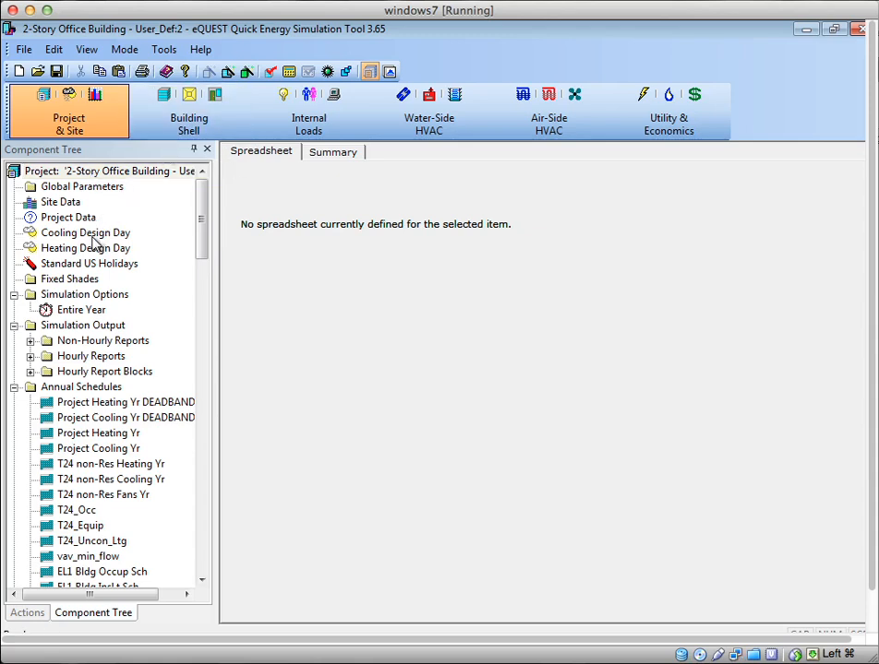
Compare Cooling and Heating Design Day values, then reselect Cooling Design Day (91°F, 67°F wetbulb).
click(85, 233)
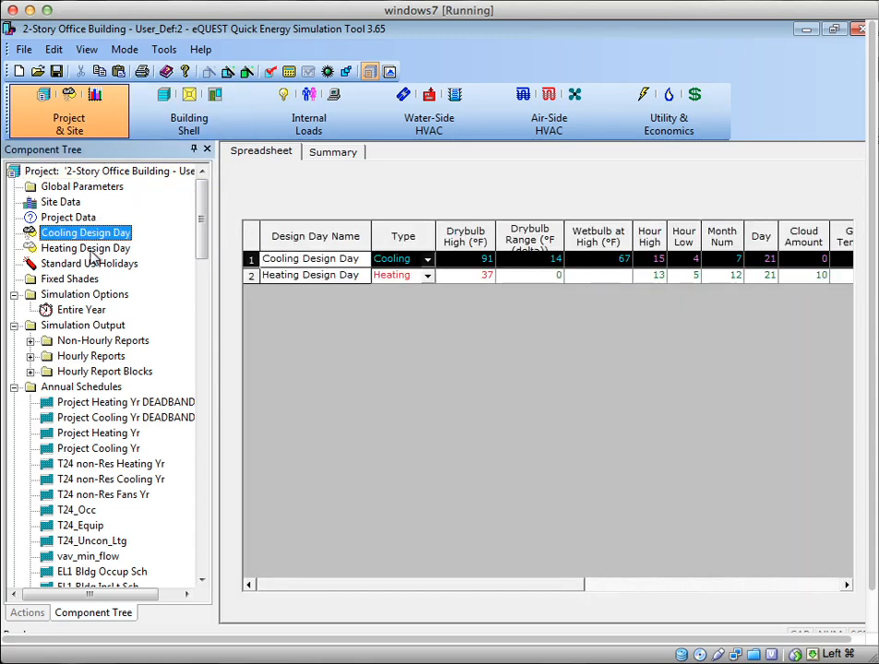
click(86, 247)
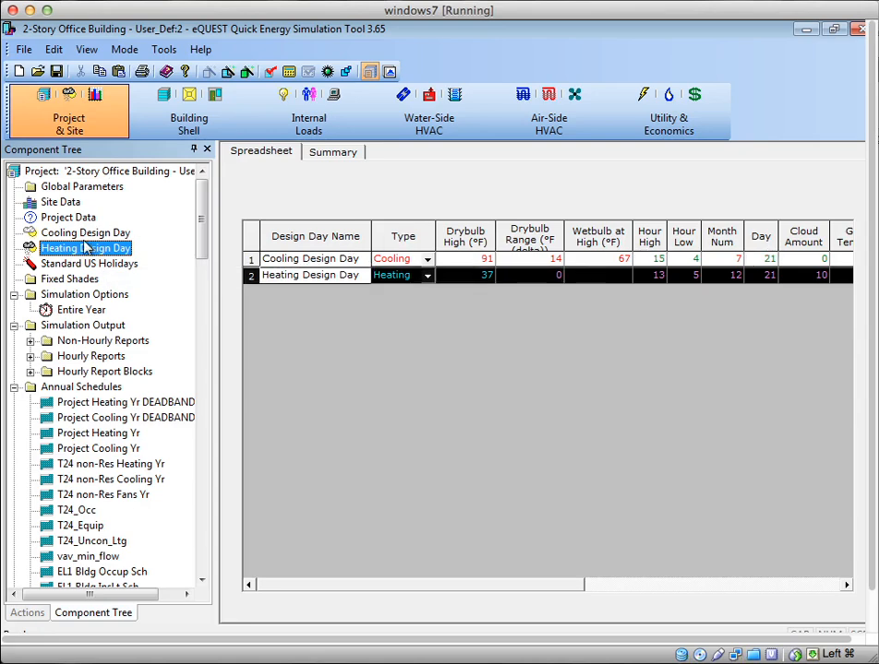
click(85, 233)
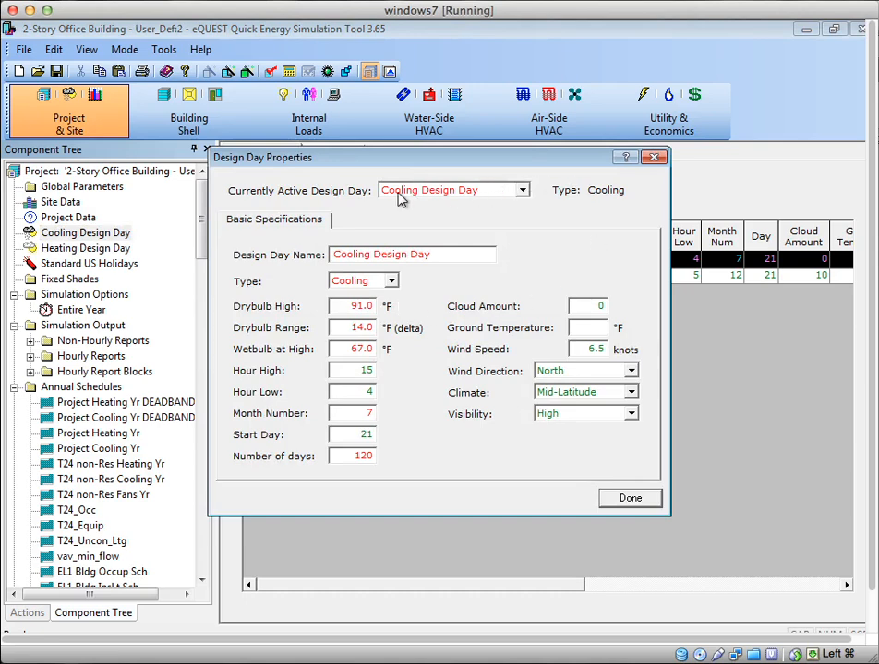
mouse_move(515, 205)
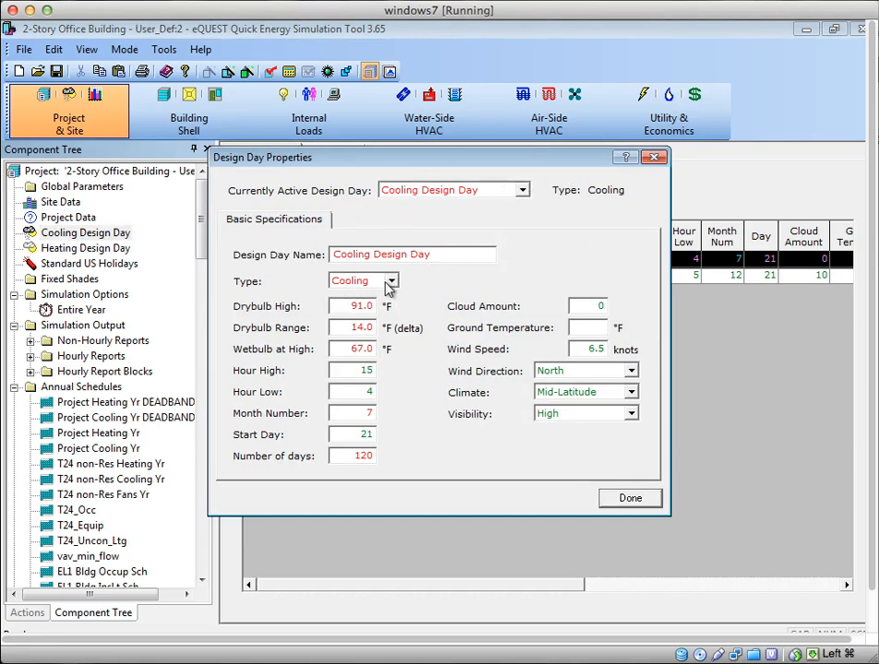
mouse_move(309, 322)
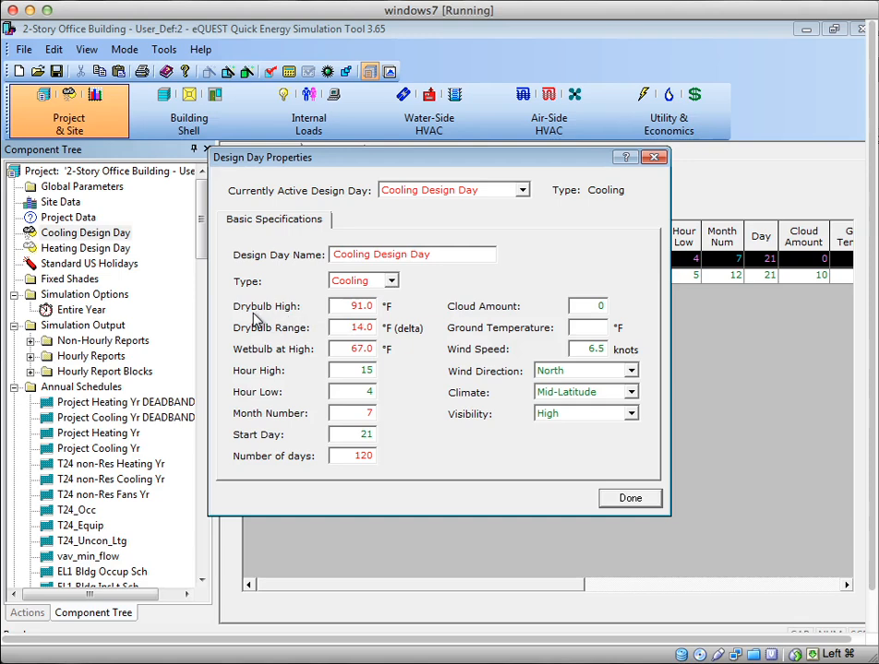
mouse_move(314, 319)
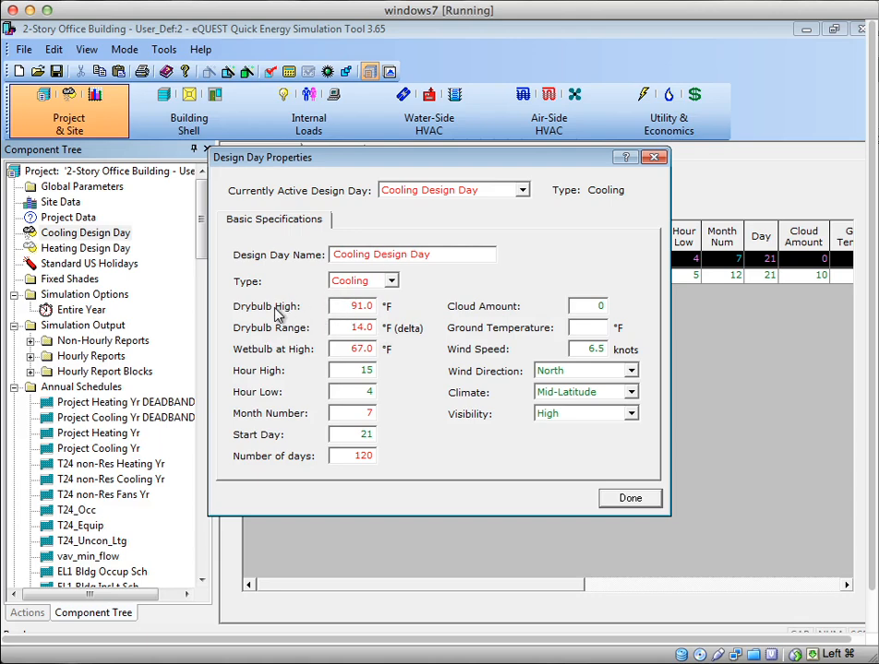
mouse_move(284, 314)
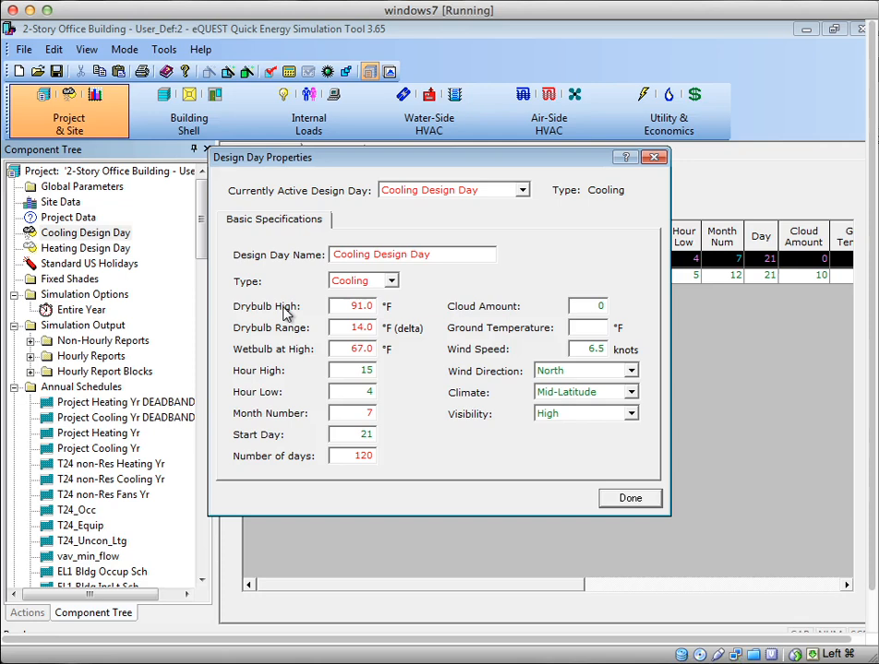
mouse_move(306, 344)
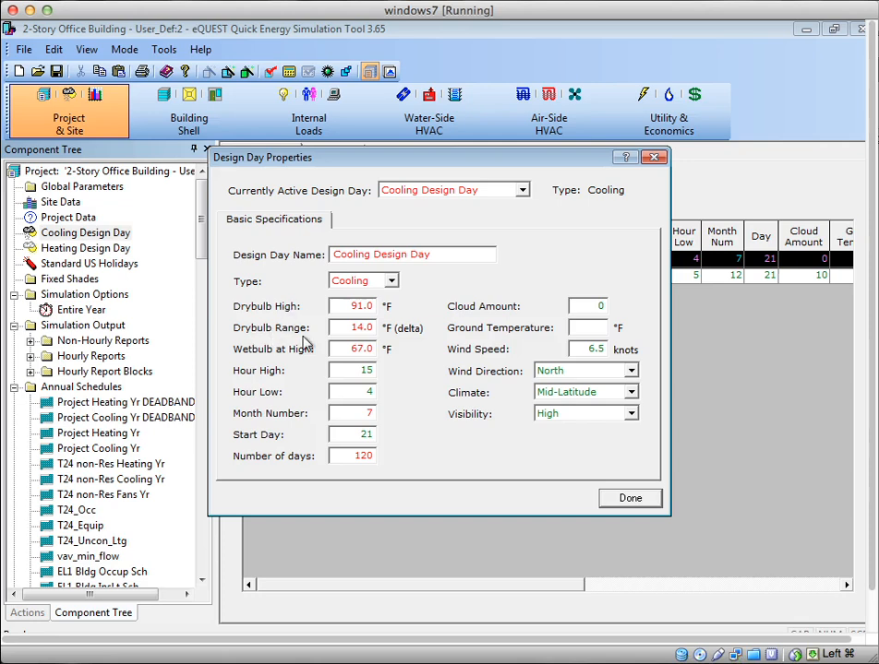
mouse_move(309, 342)
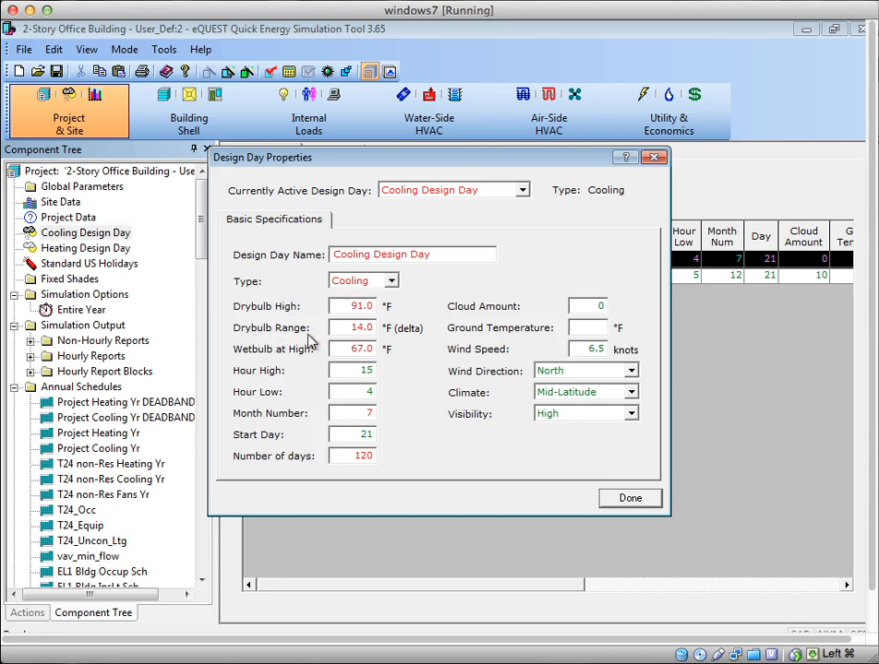
mouse_move(308, 341)
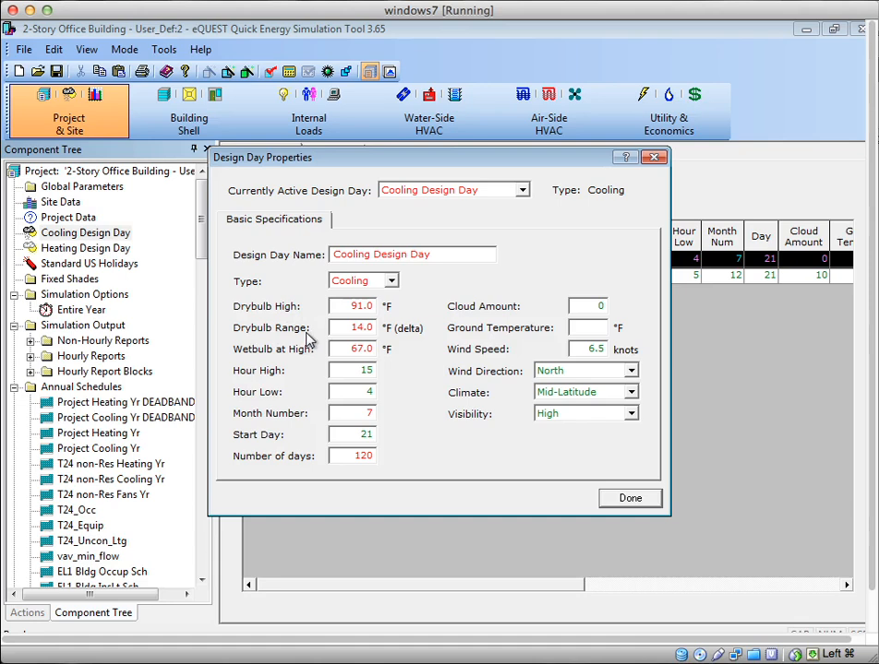
mouse_move(309, 340)
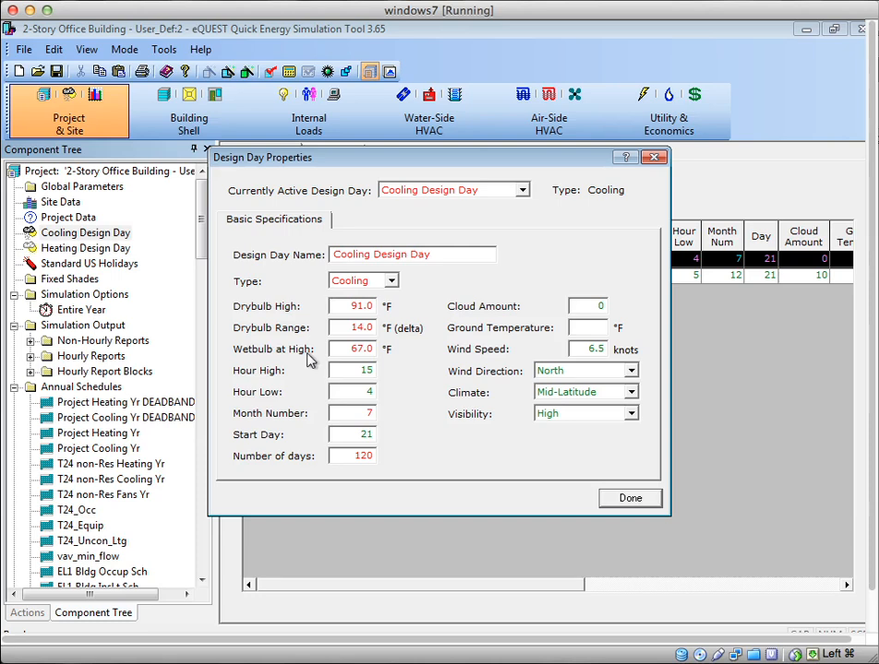
mouse_move(263, 358)
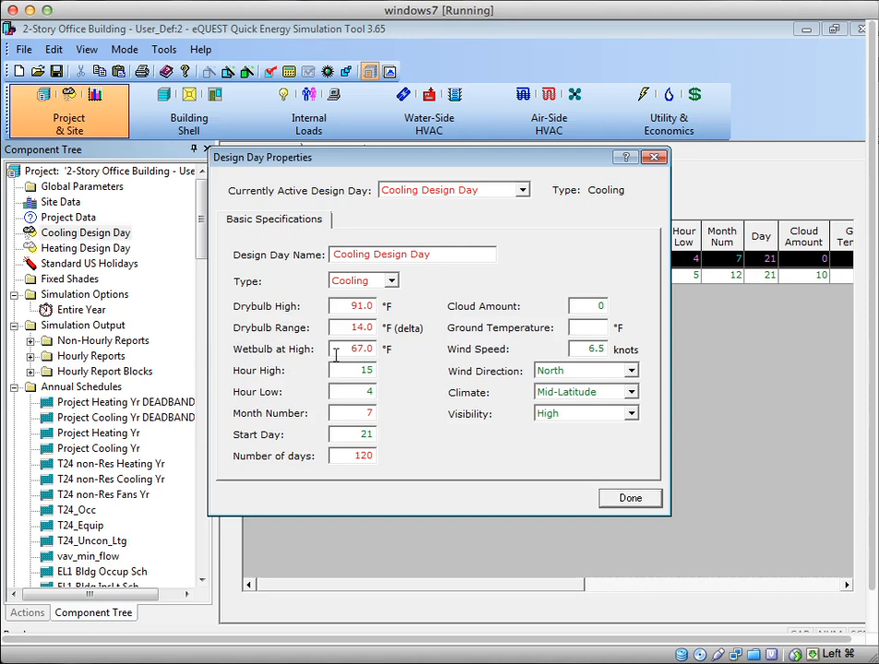
mouse_move(360, 306)
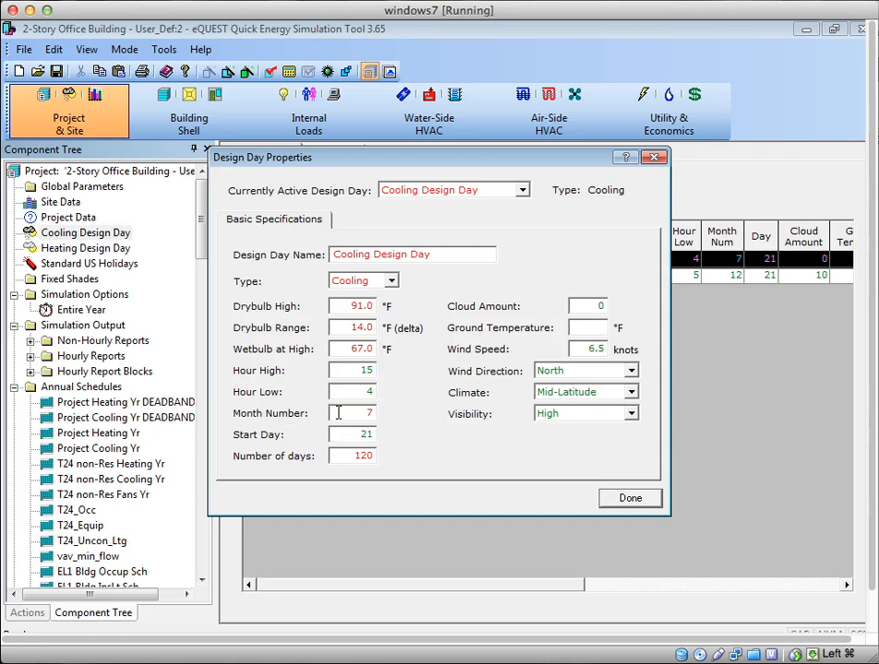
mouse_move(350, 413)
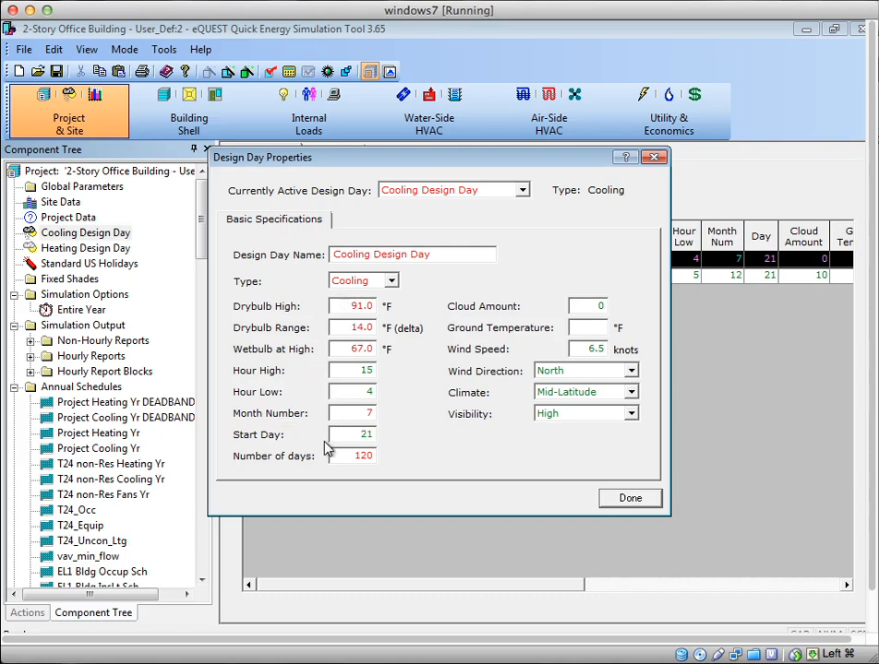
mouse_move(342, 441)
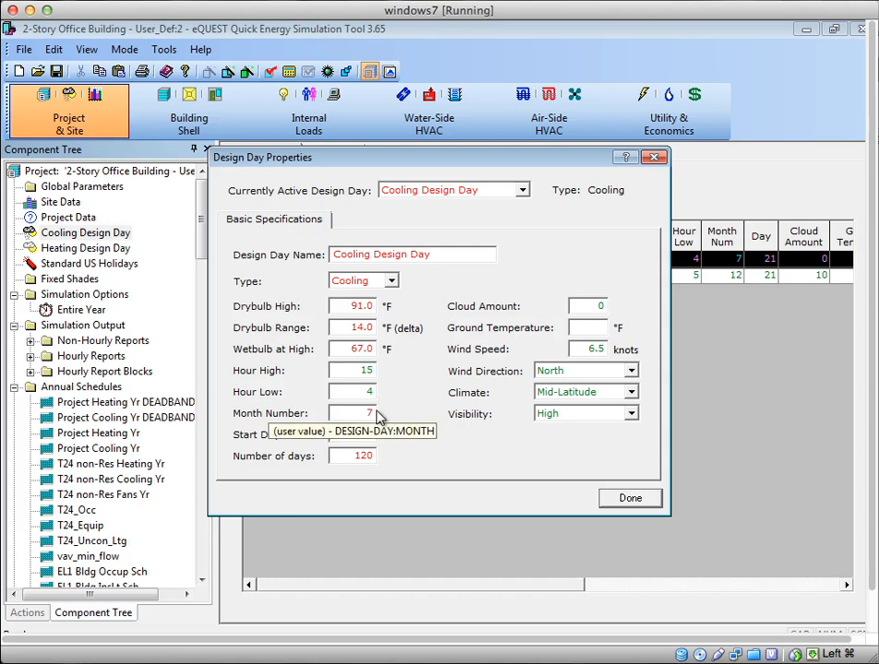
mouse_move(393, 424)
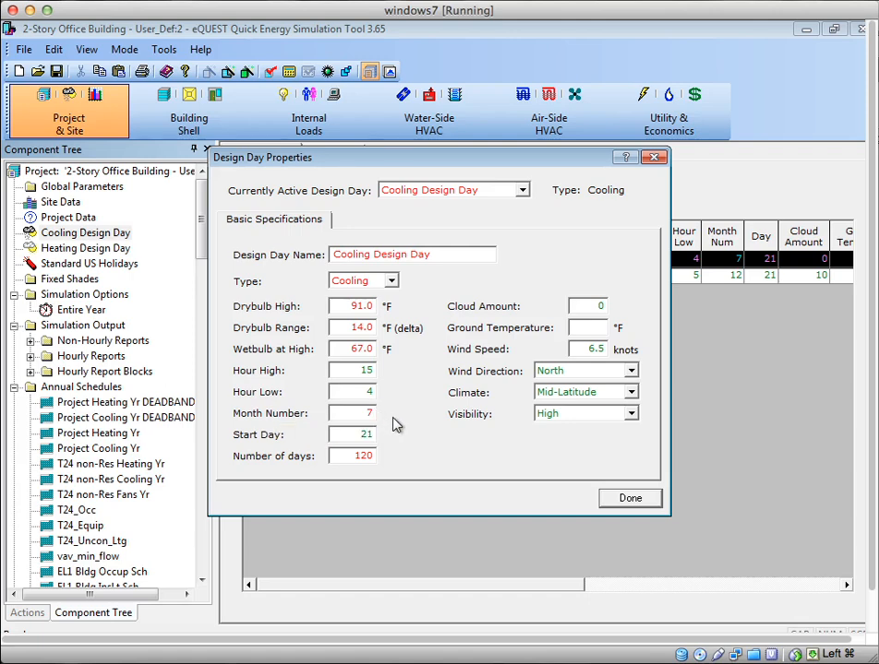
mouse_move(395, 420)
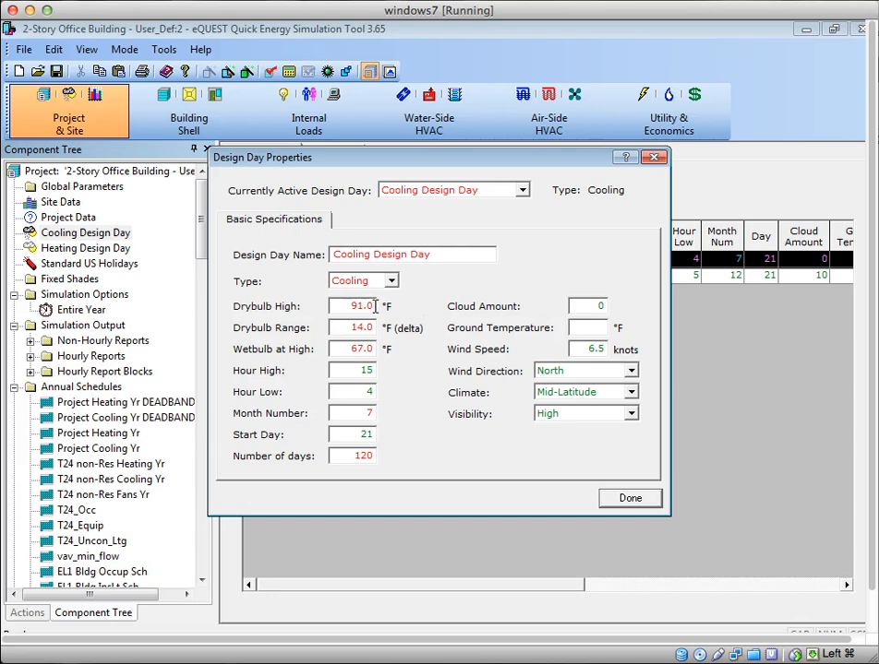
mouse_move(389, 434)
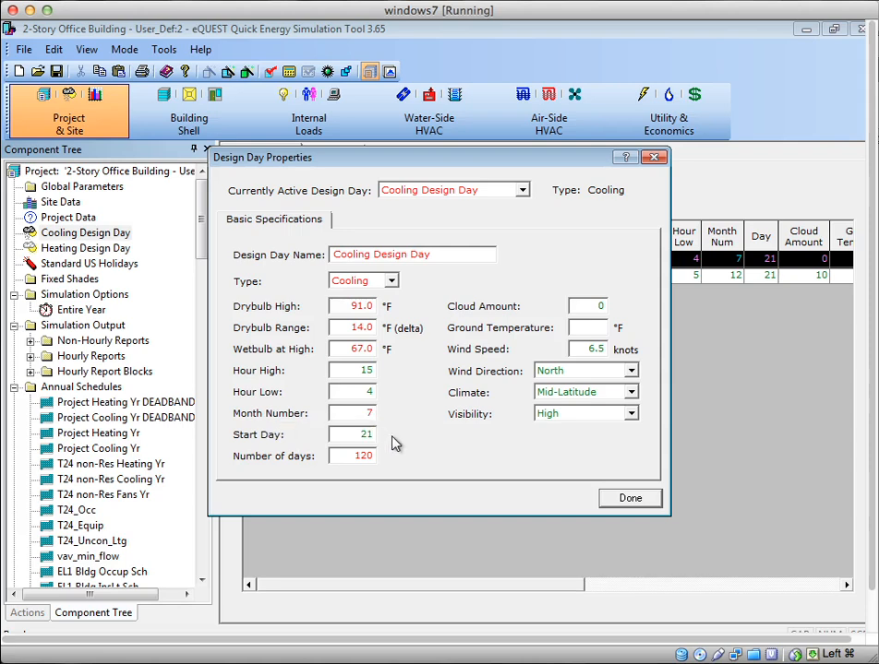
mouse_move(386, 443)
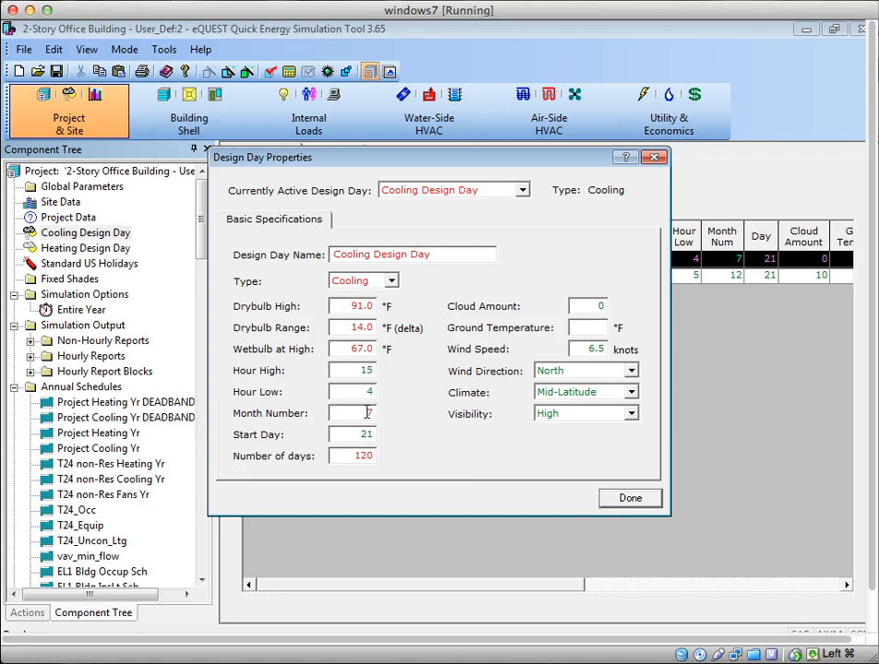
Set the cooling design day to 60 days, then show the heating design day (37°F, December 21).
click(351, 413)
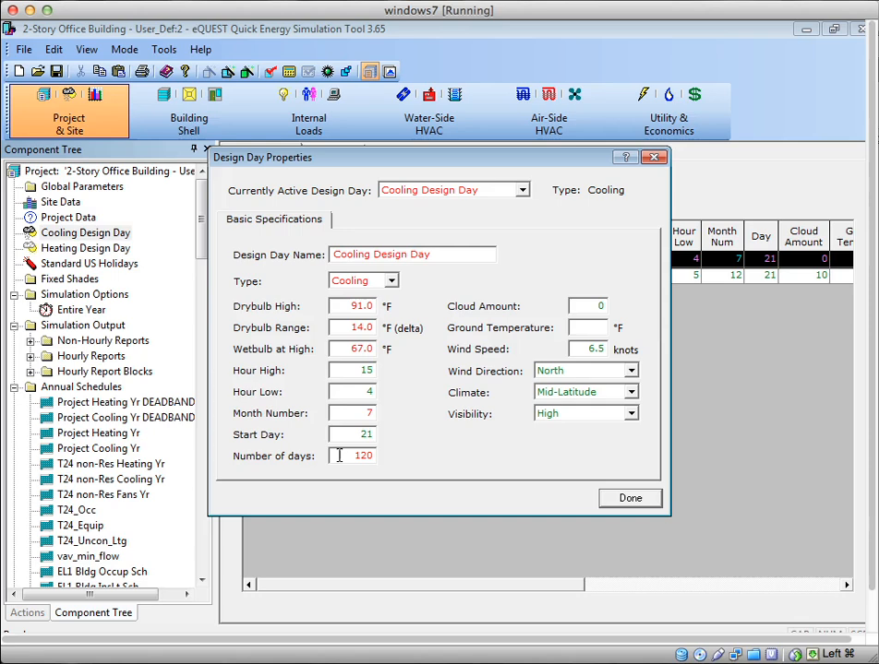
mouse_move(354, 455)
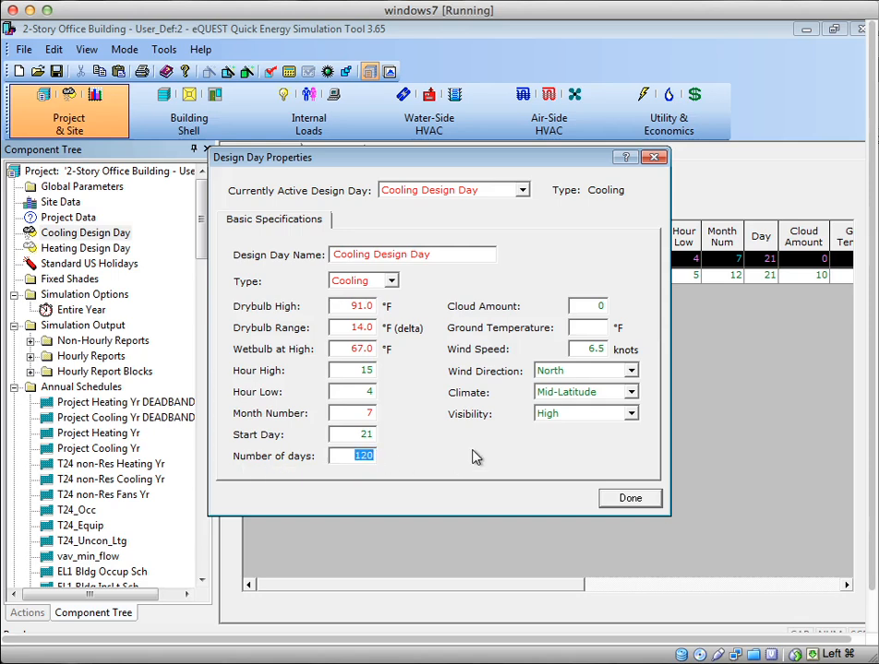
text(365)
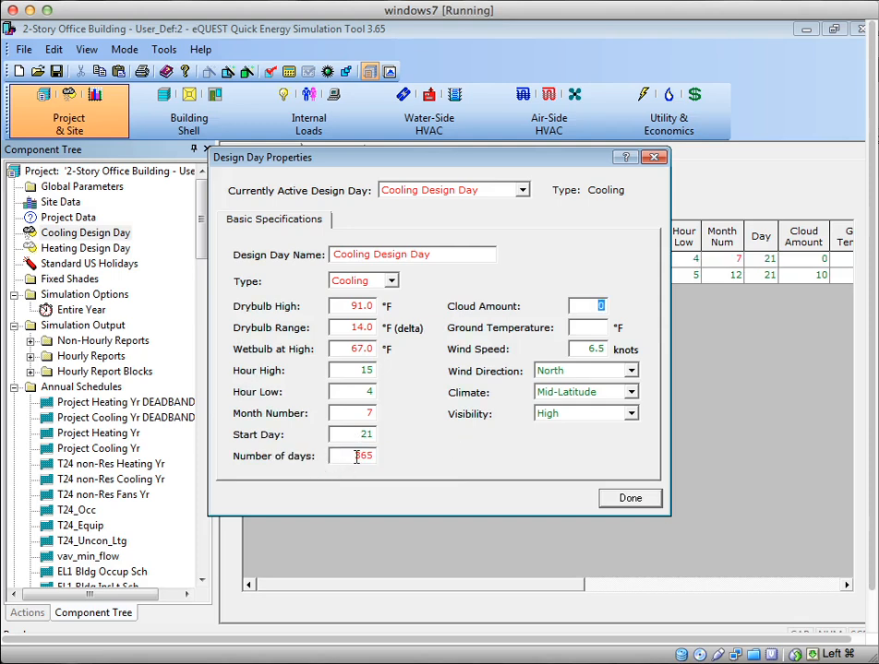
mouse_move(353, 456)
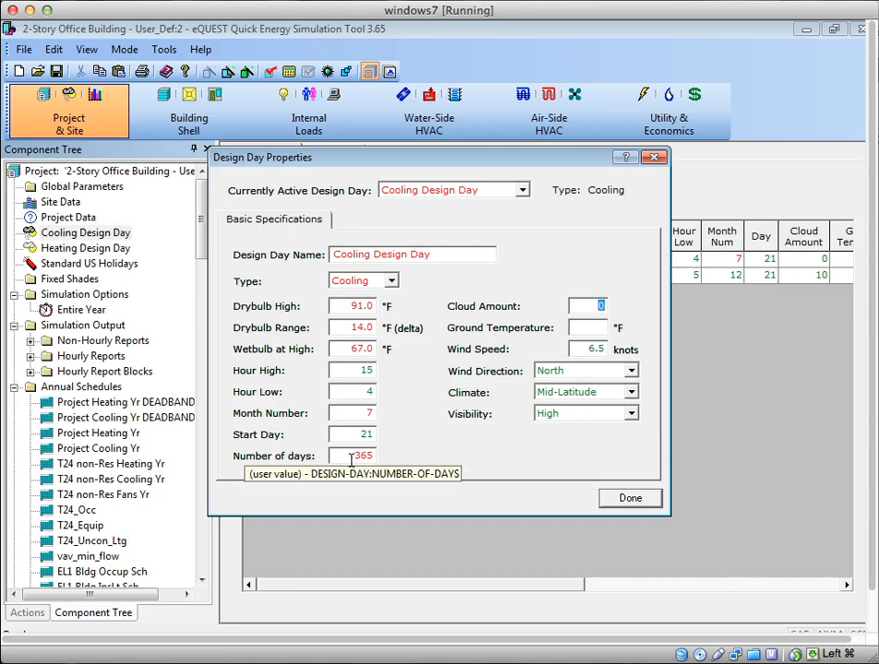
text(1)
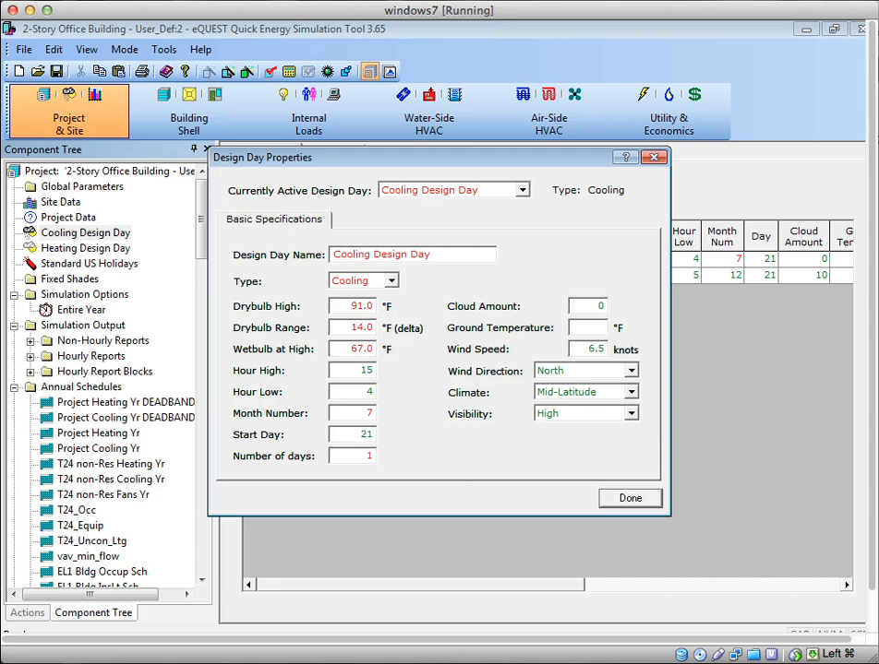
text(120)
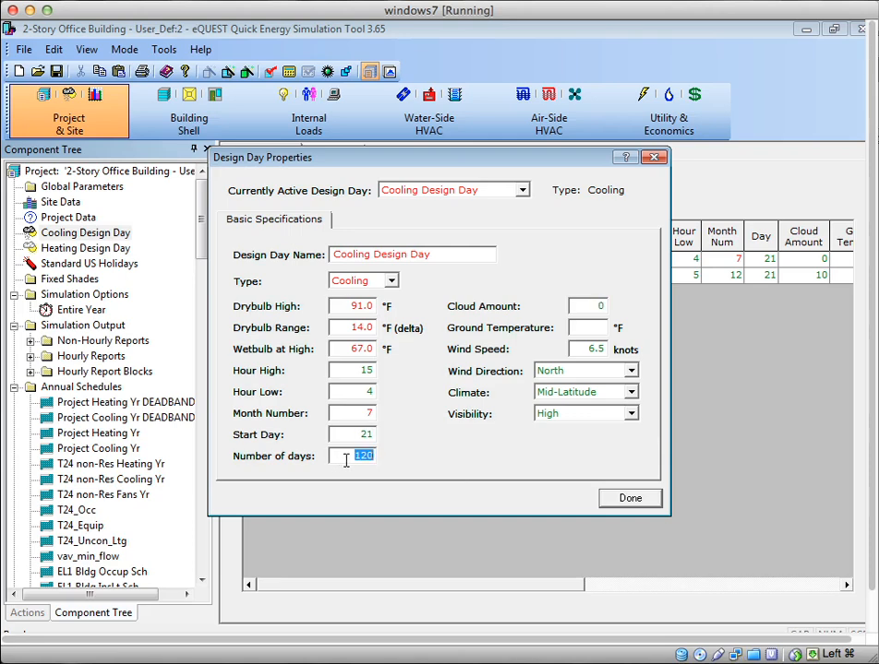
text(60)
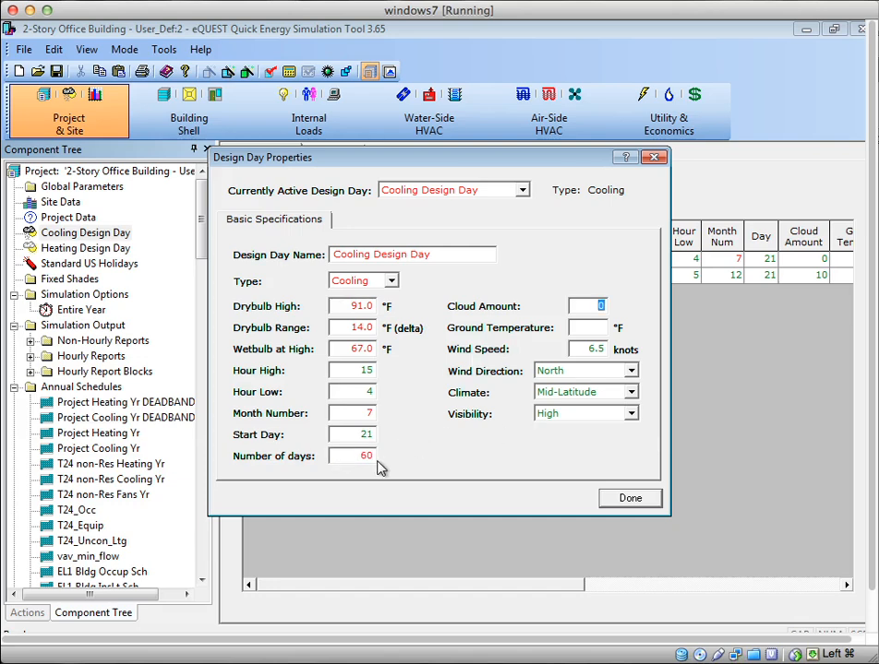
mouse_move(374, 460)
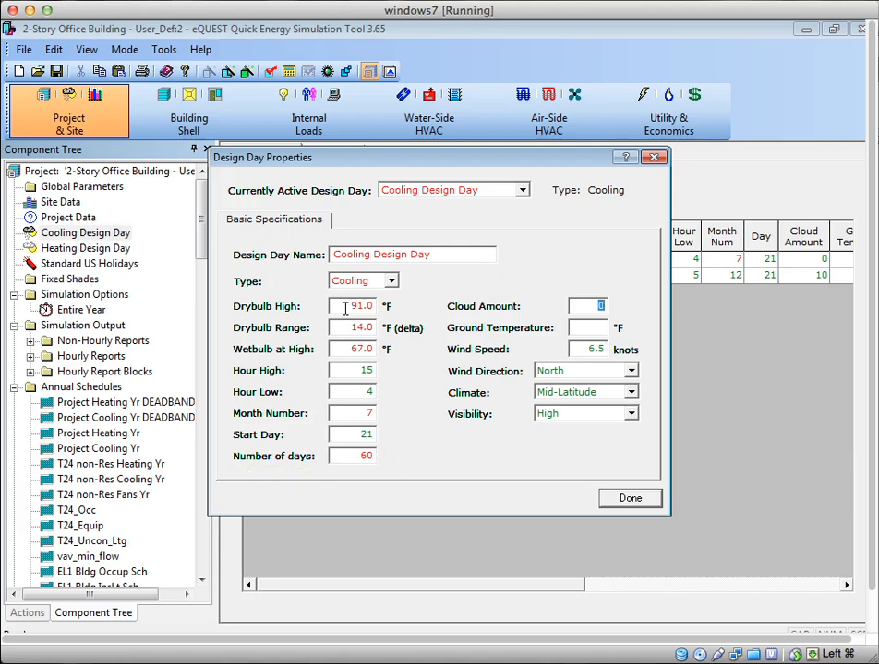
mouse_move(355, 306)
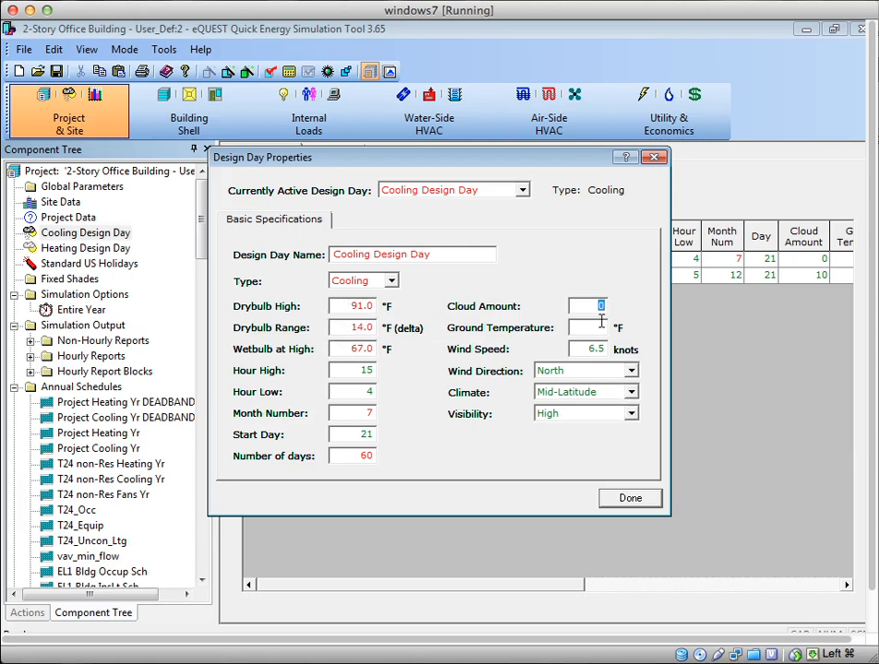
mouse_move(608, 266)
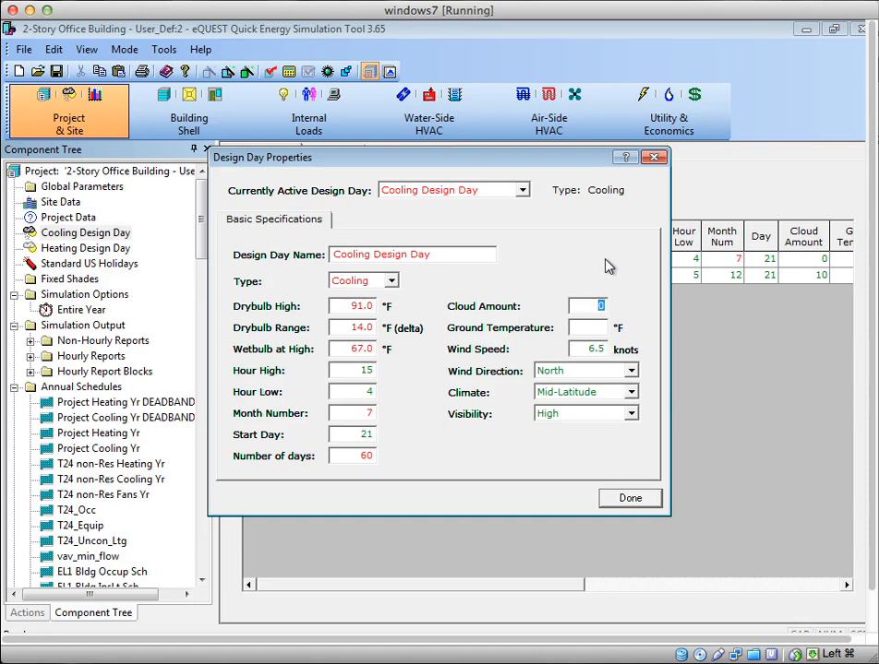
click(630, 497)
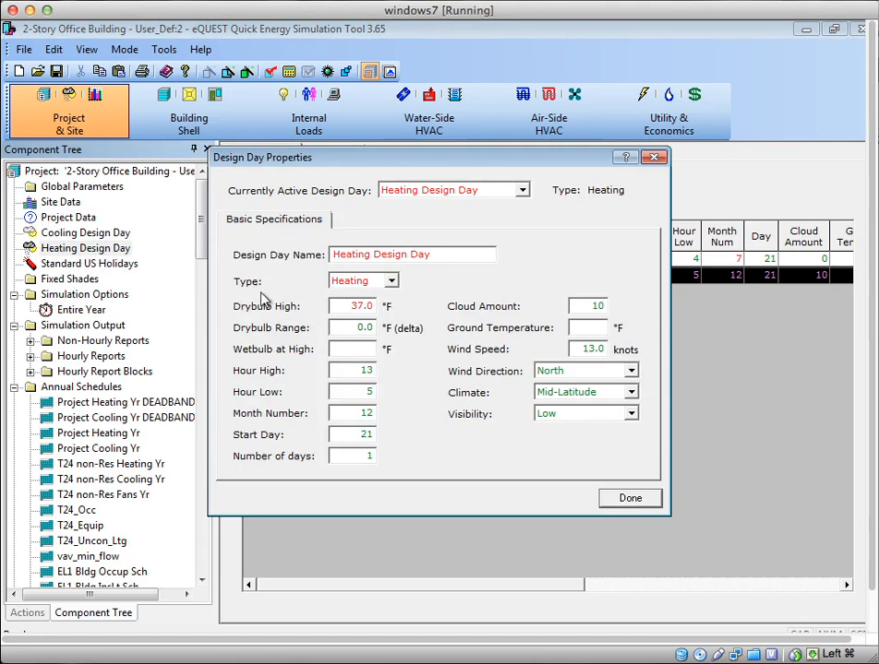
mouse_move(306, 316)
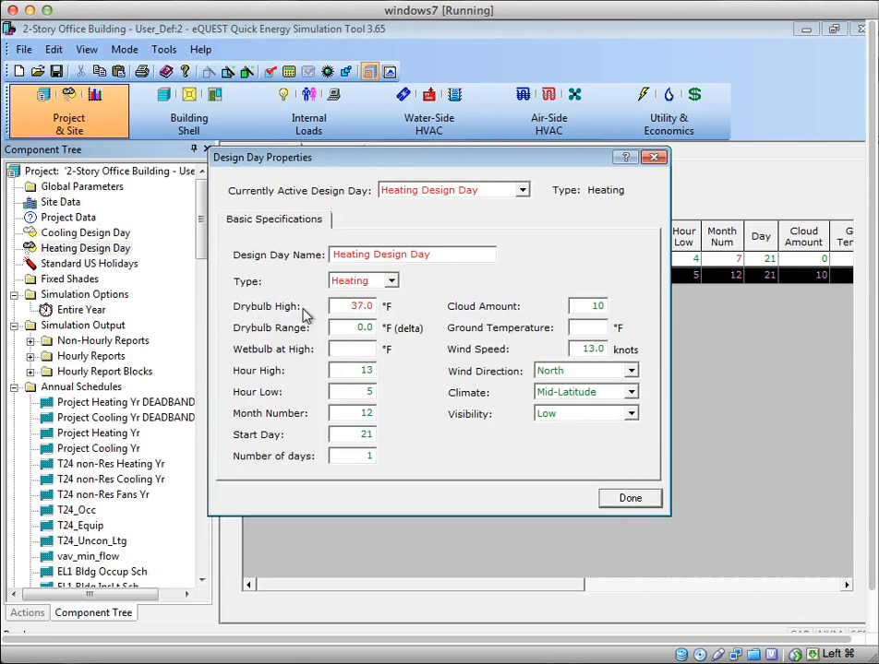
mouse_move(330, 318)
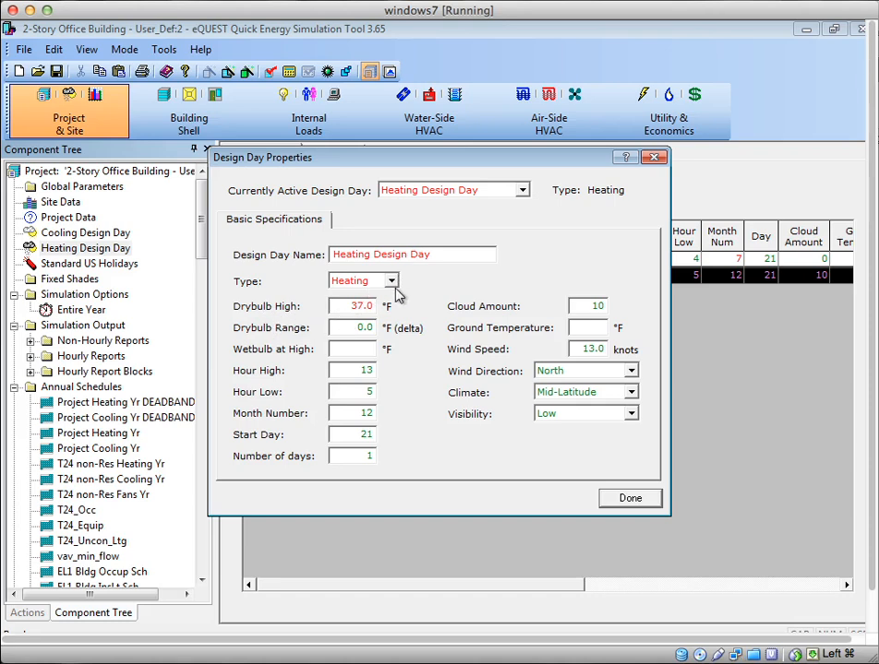
mouse_move(540, 459)
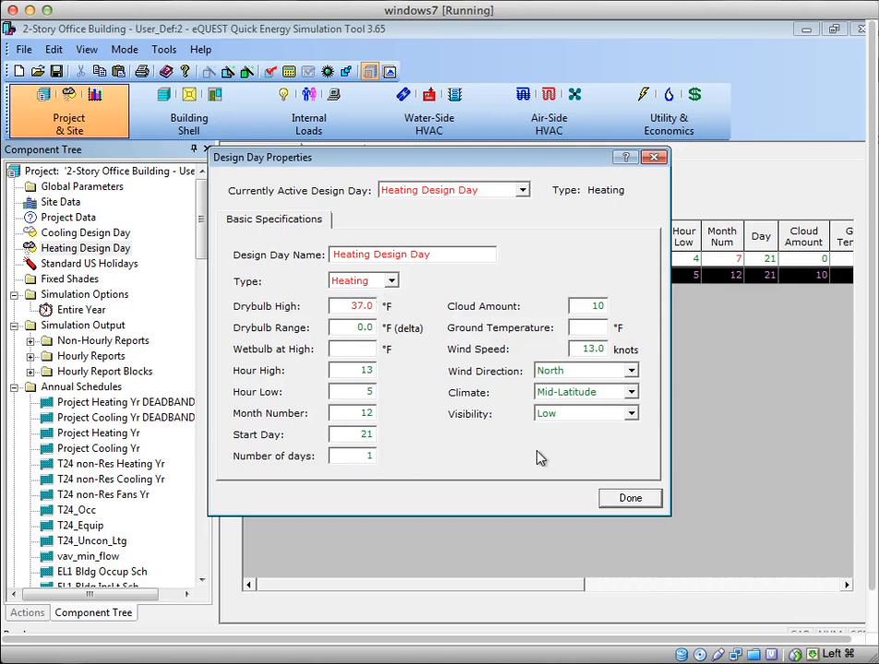
Close the heating design day properties, back to the spreadsheet of both design days.
click(629, 498)
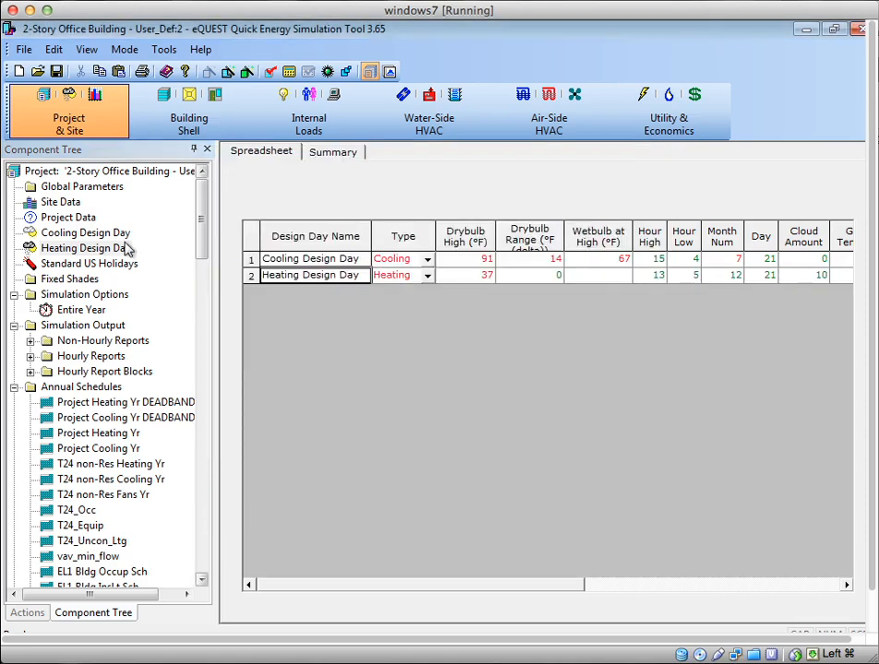
Delete Cooling Design Day from the tree, leaving only the heating design day.
right_click(84, 232)
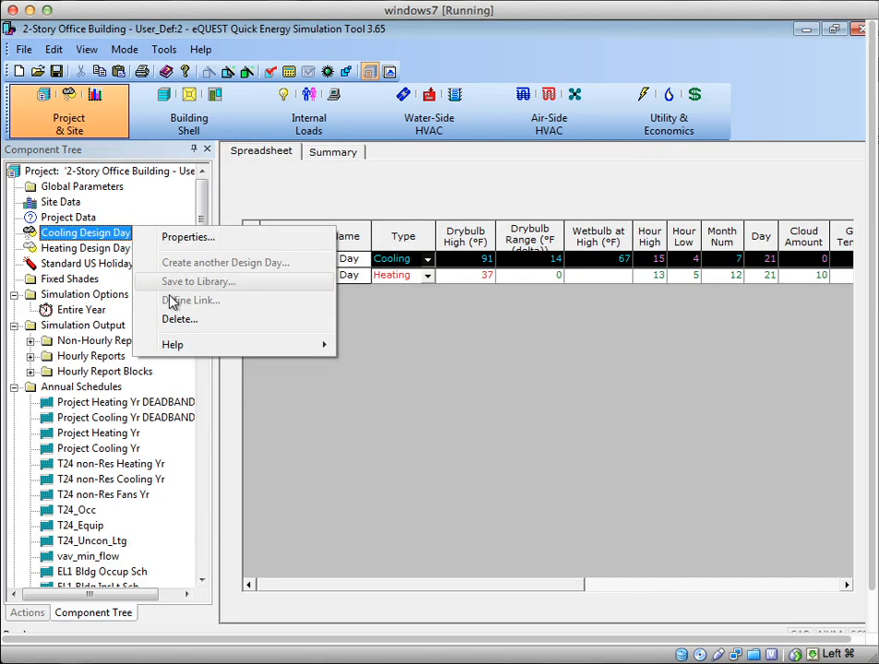
click(180, 319)
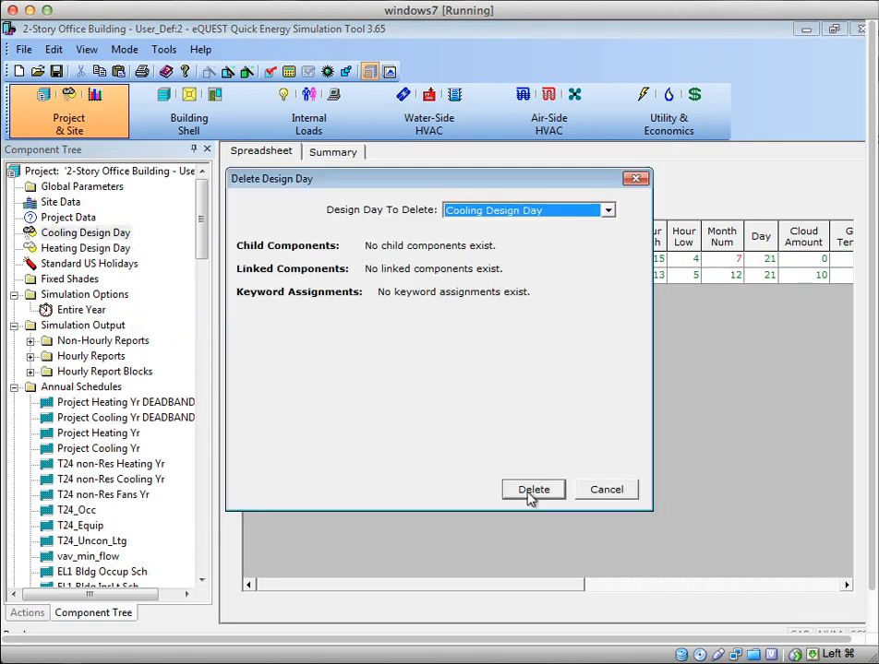
click(533, 489)
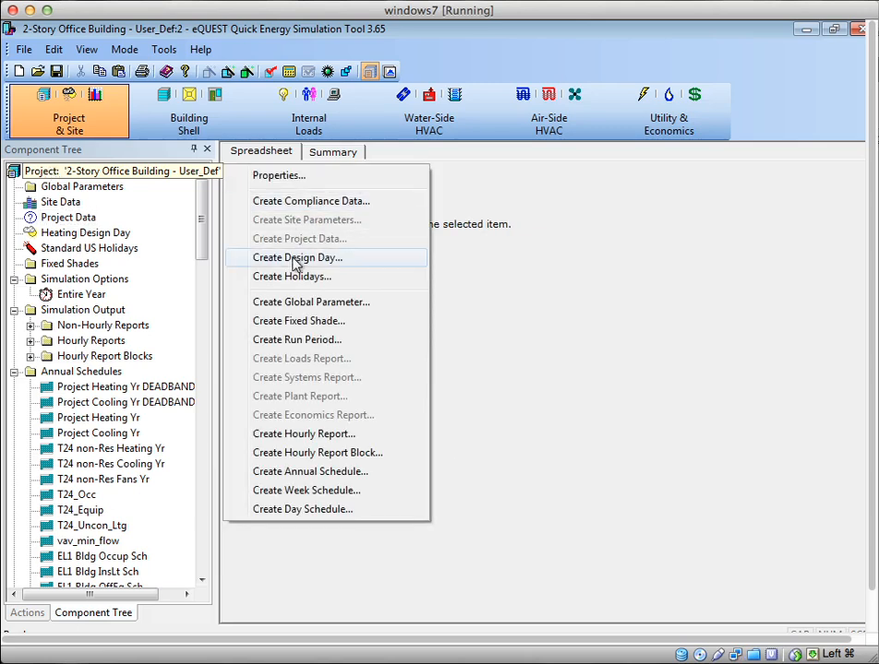
mouse_move(311, 266)
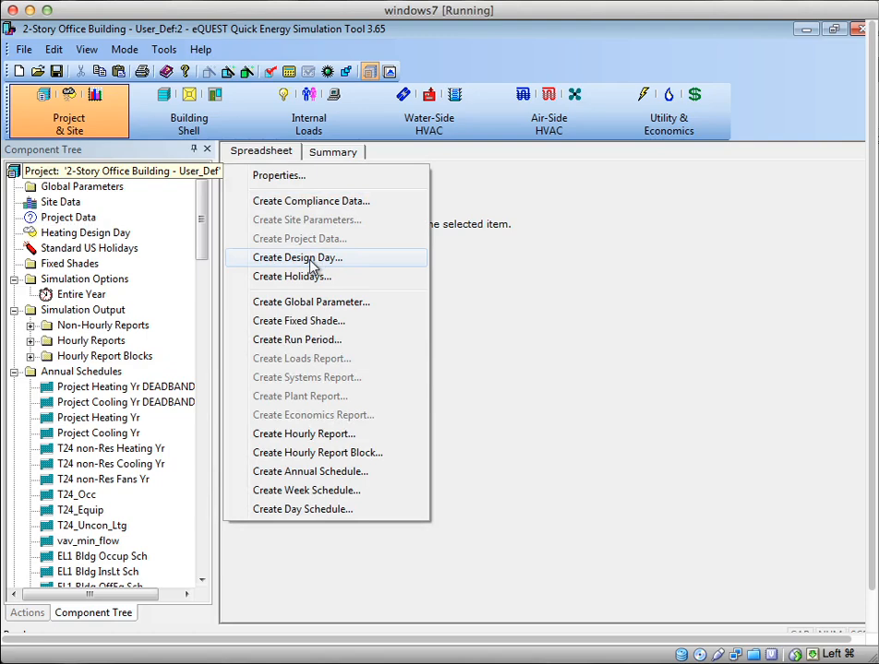
Create a new cooling-type design day named 'Cooling DesignDay'.
click(298, 257)
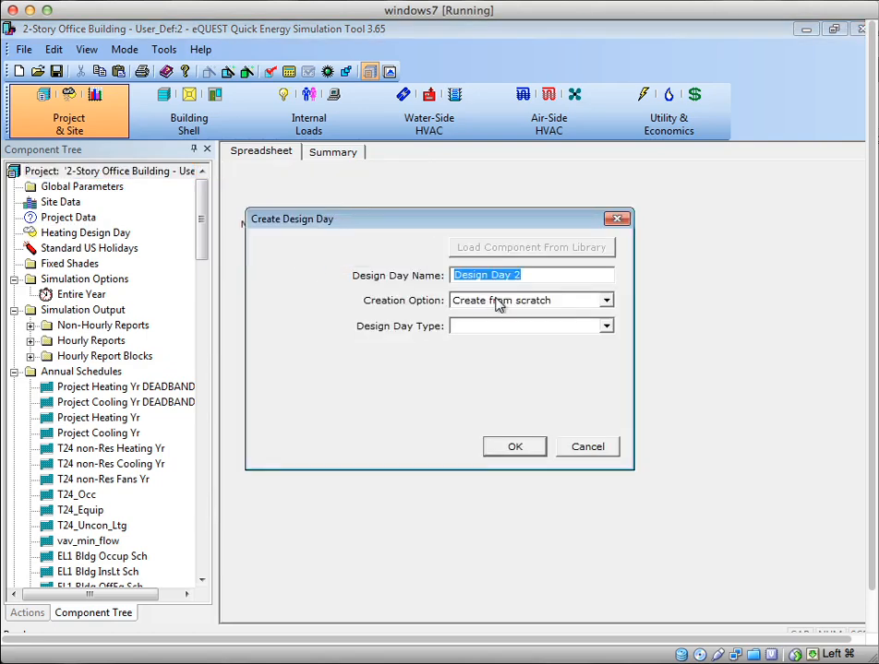
text(Cooling)
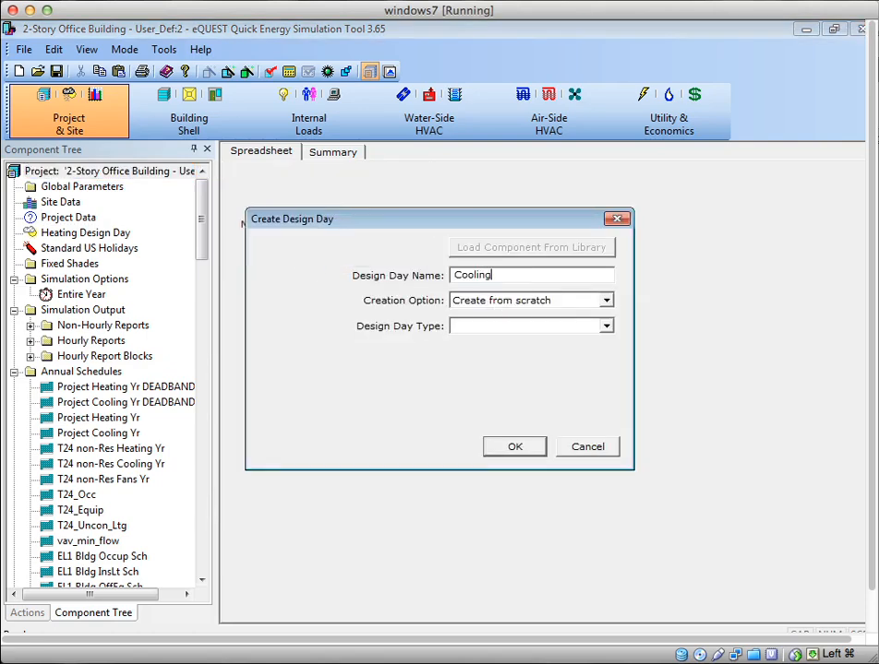
text(DesignDay)
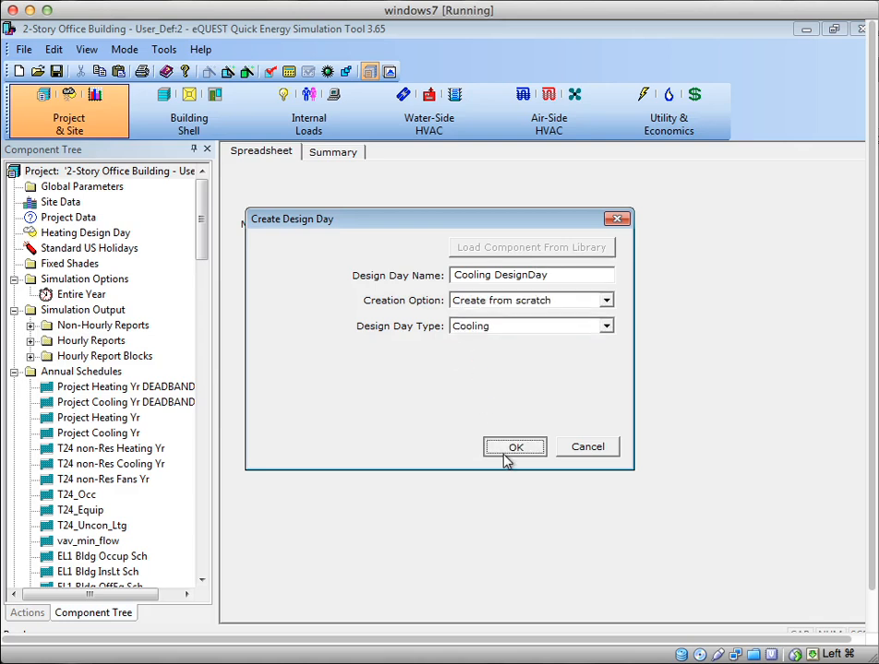
click(515, 447)
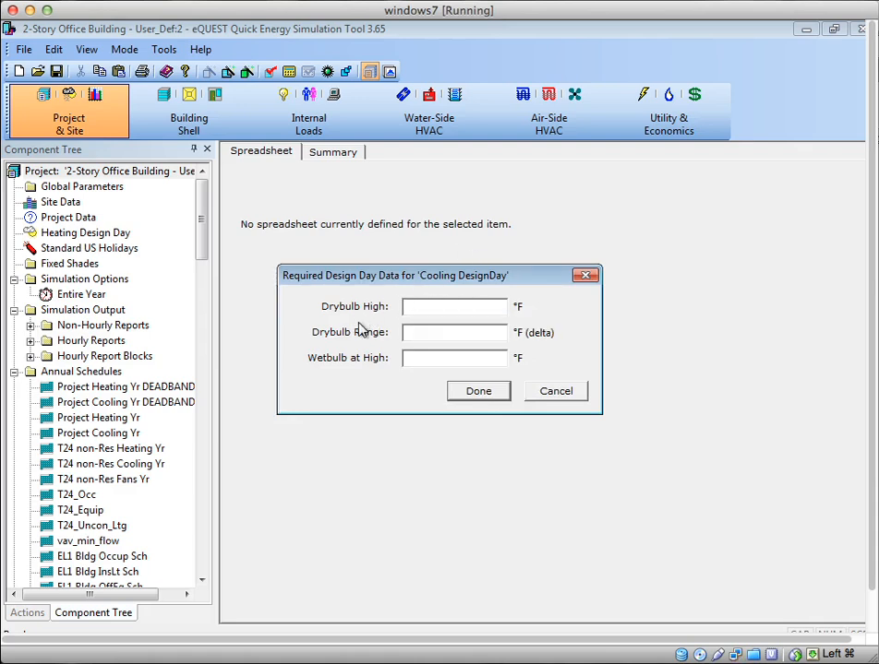
Give Cooling DesignDay a 90°F drybulb high, 14°F range and 67°F wetbulb, then select it.
text(90)
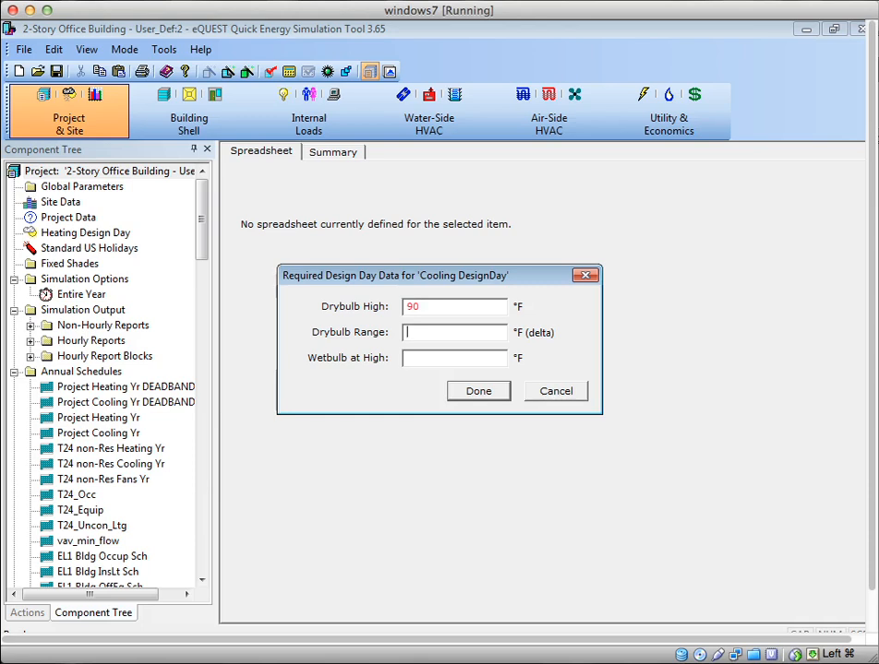
text(14)
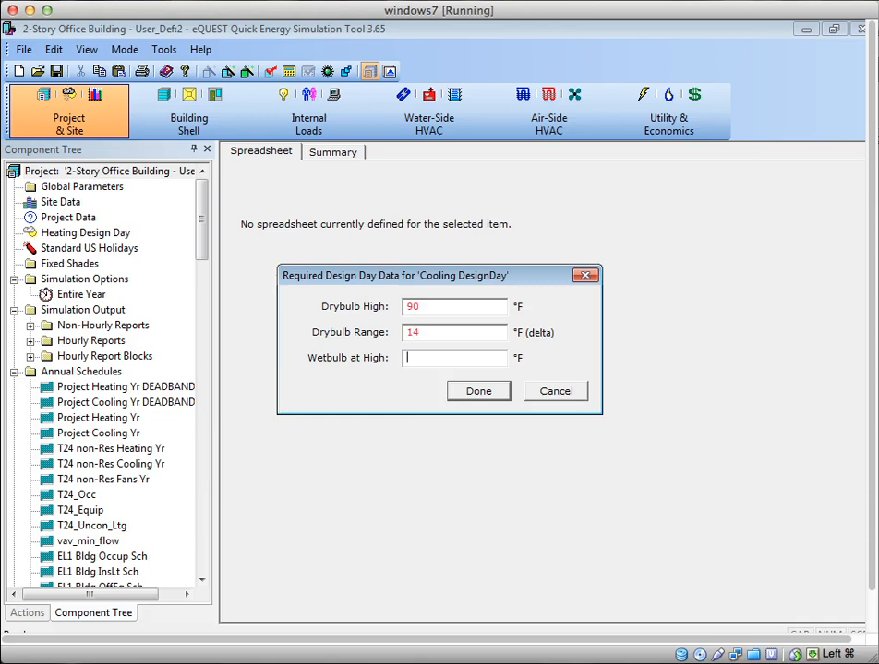
text(67)
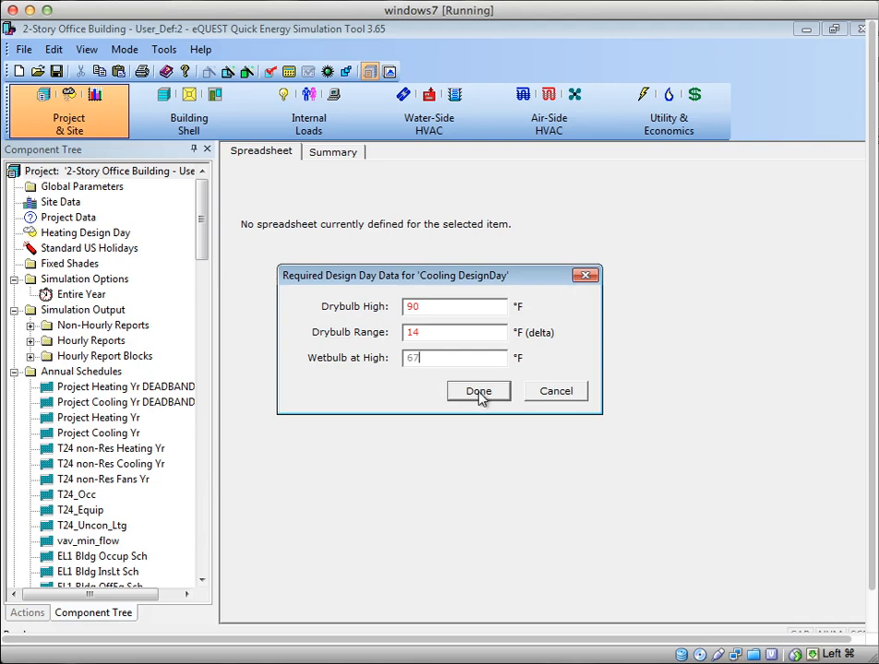
click(478, 391)
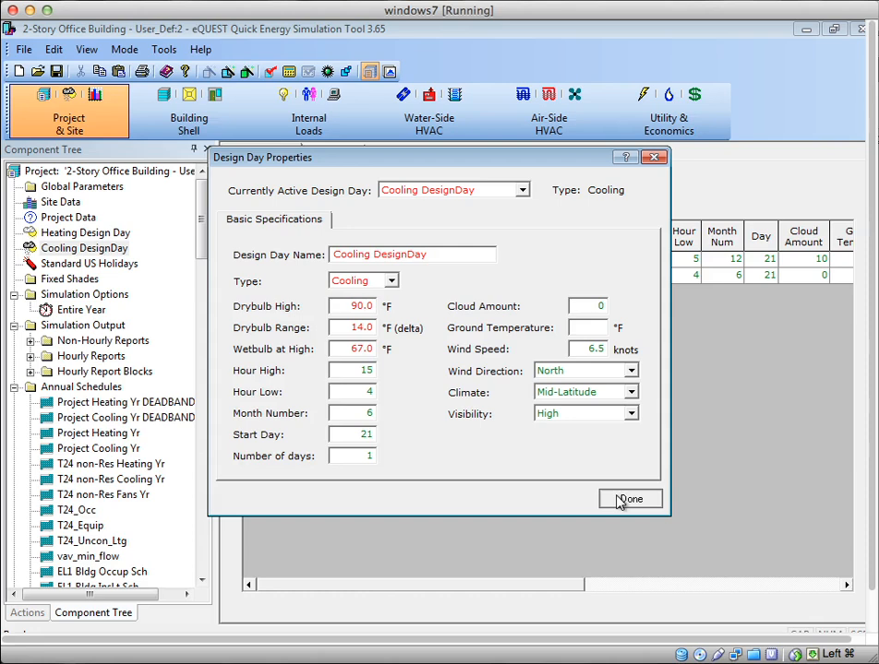
click(630, 500)
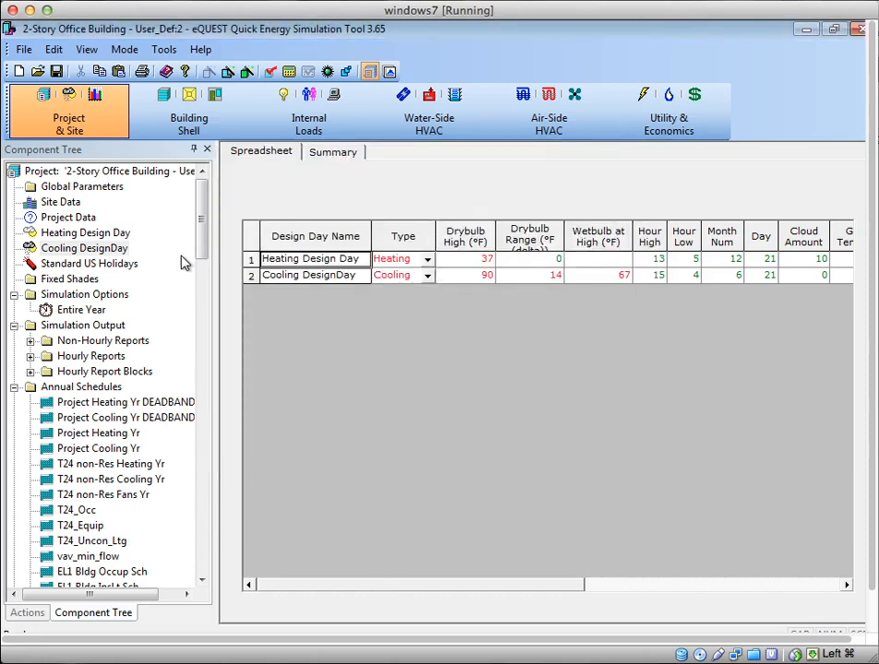
click(84, 248)
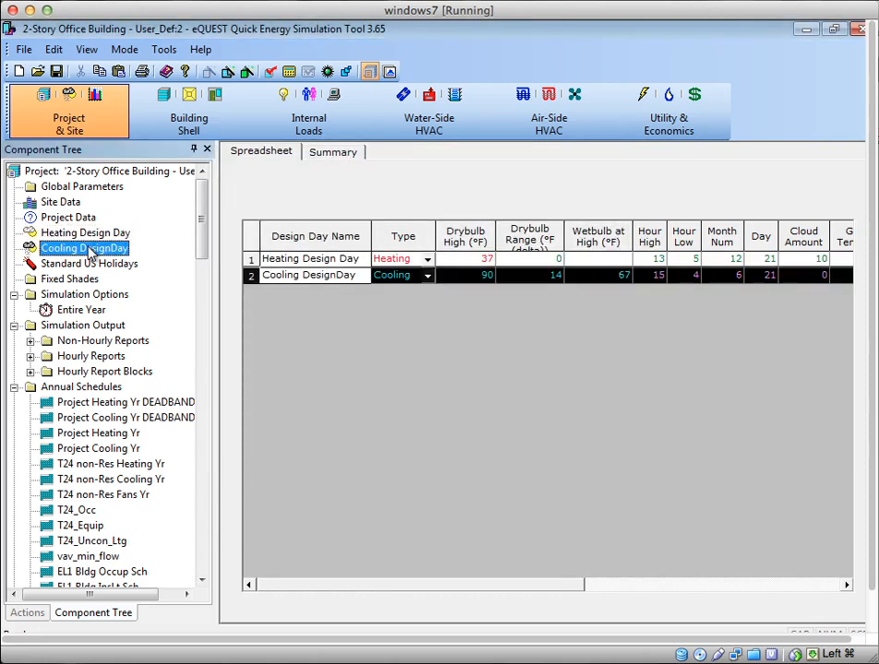
click(84, 233)
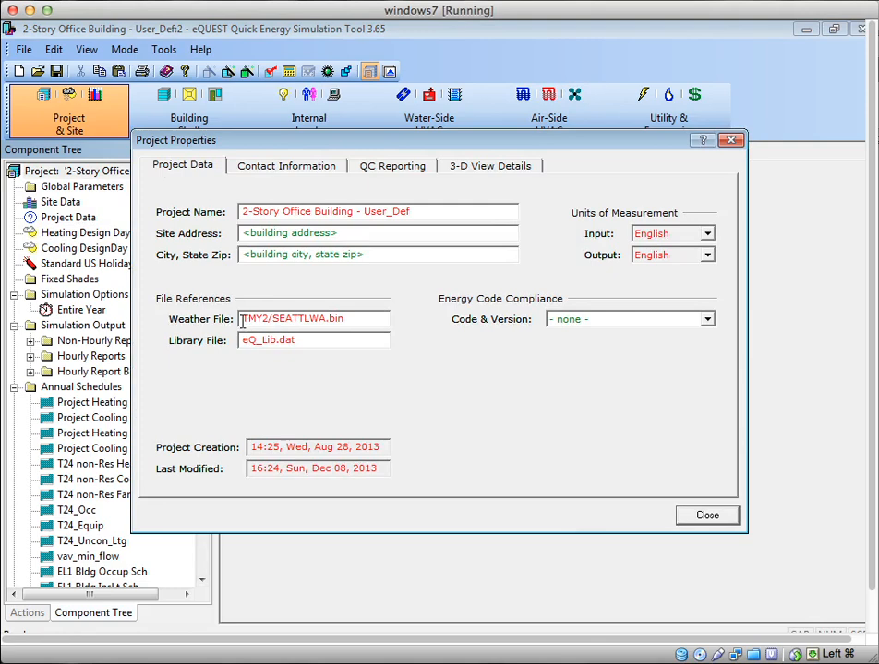
double_click(255, 319)
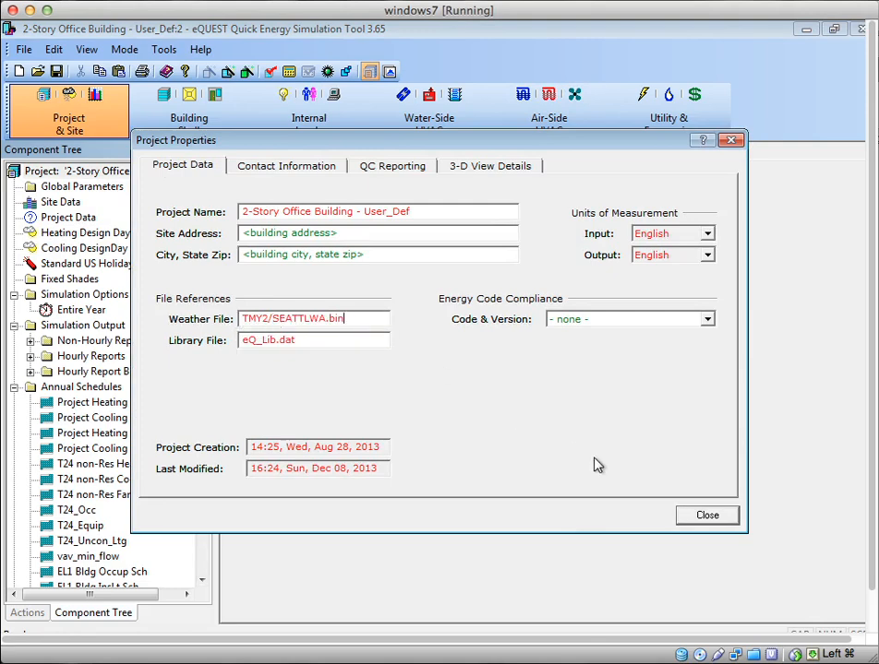
click(706, 515)
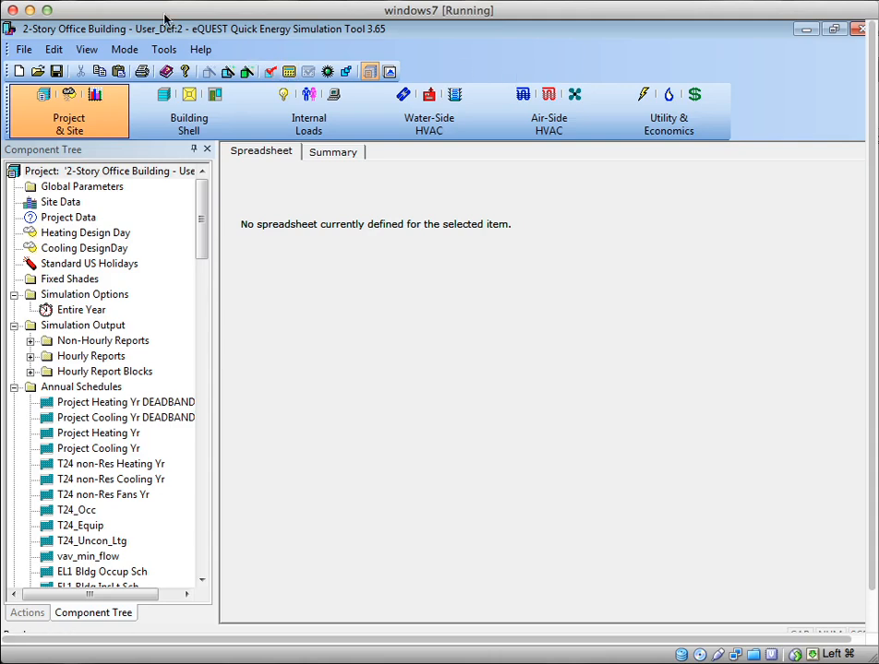
Open View Simulation Results for the 12/08/13 Baseline Design run.
click(163, 49)
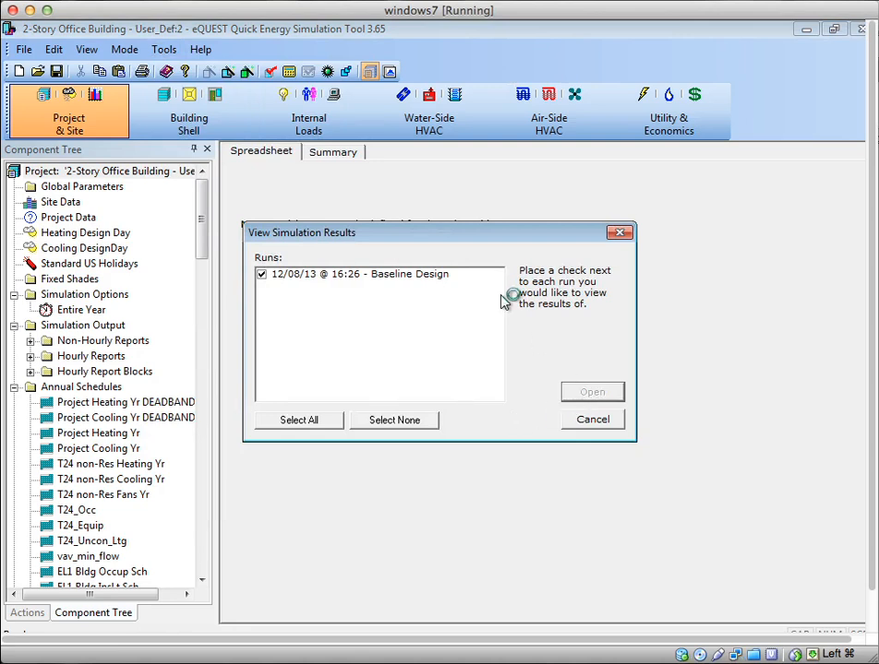
mouse_move(505, 302)
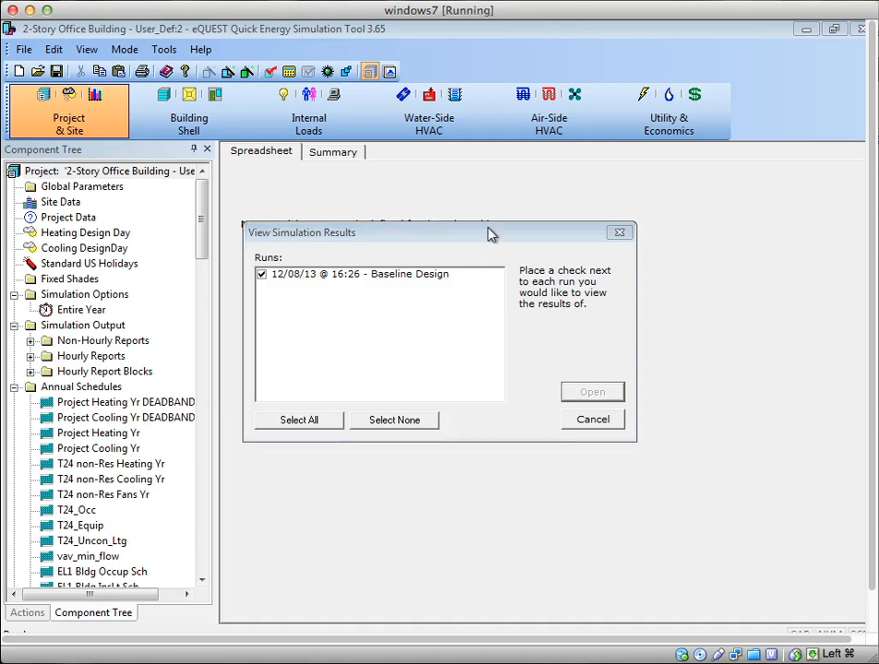
mouse_move(530, 239)
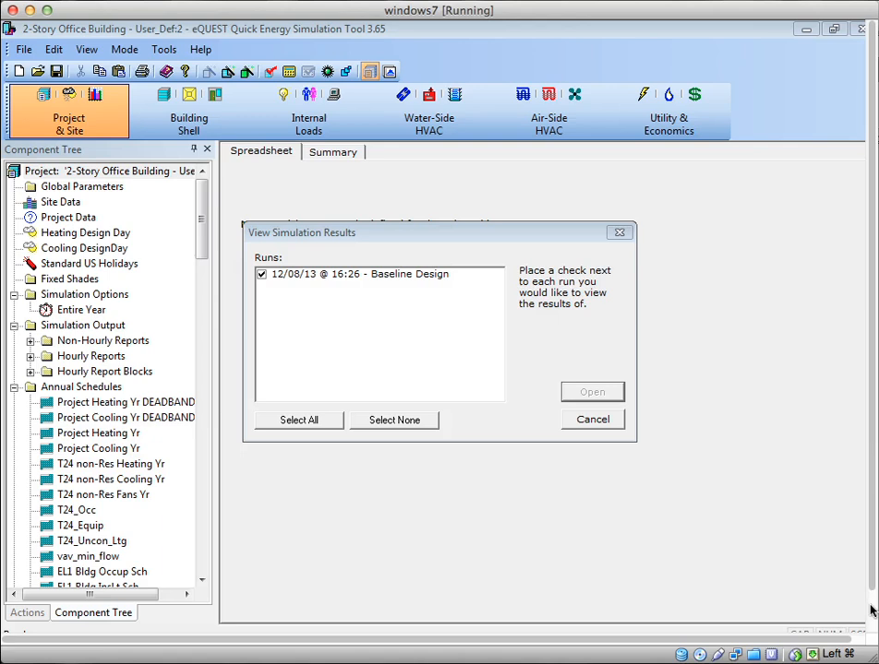
mouse_move(427, 295)
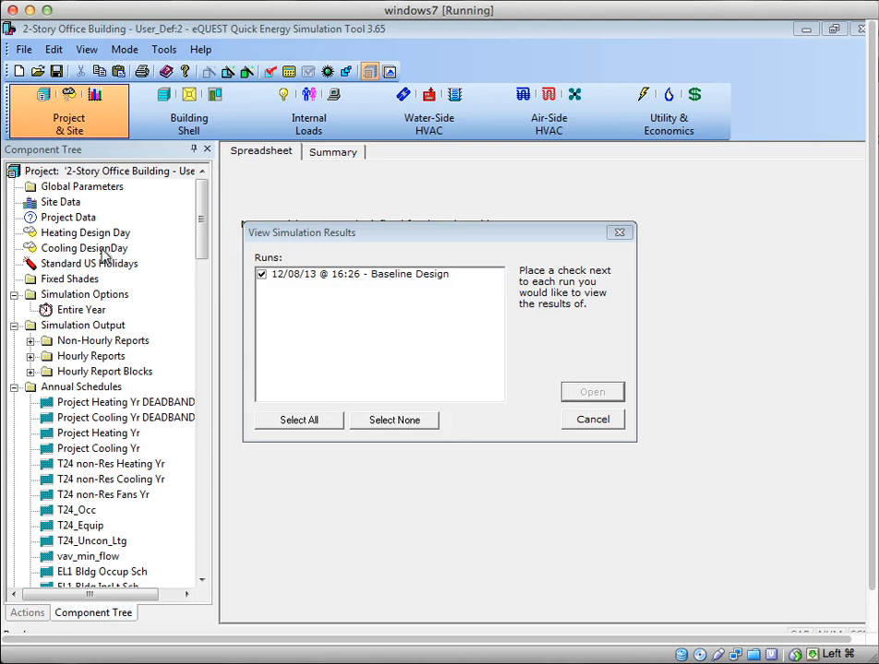
mouse_move(120, 234)
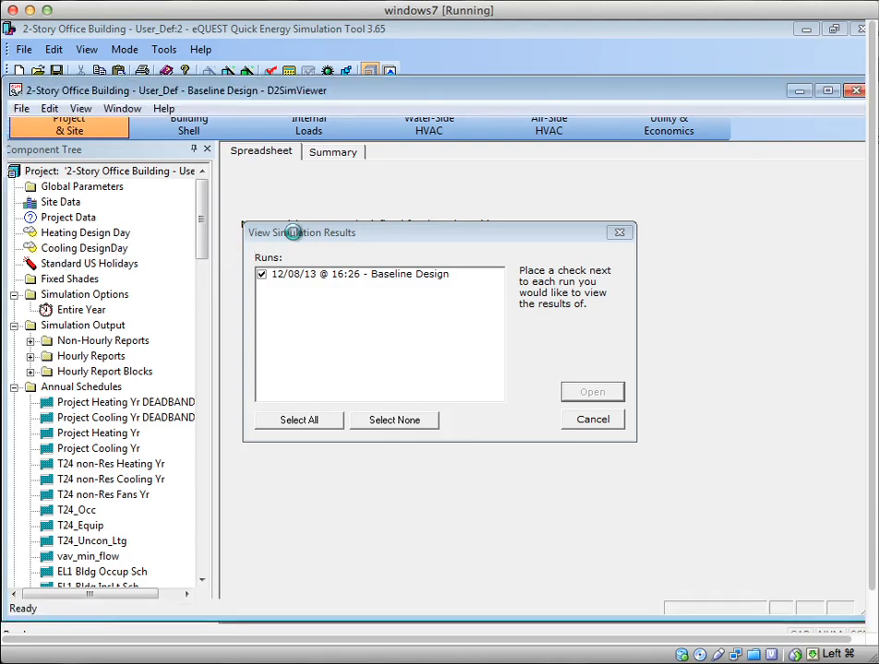
Show the LS-C Building Peak Load Components report, scrolling to the 947.510 and -143.079 kBtu/h totals.
click(592, 392)
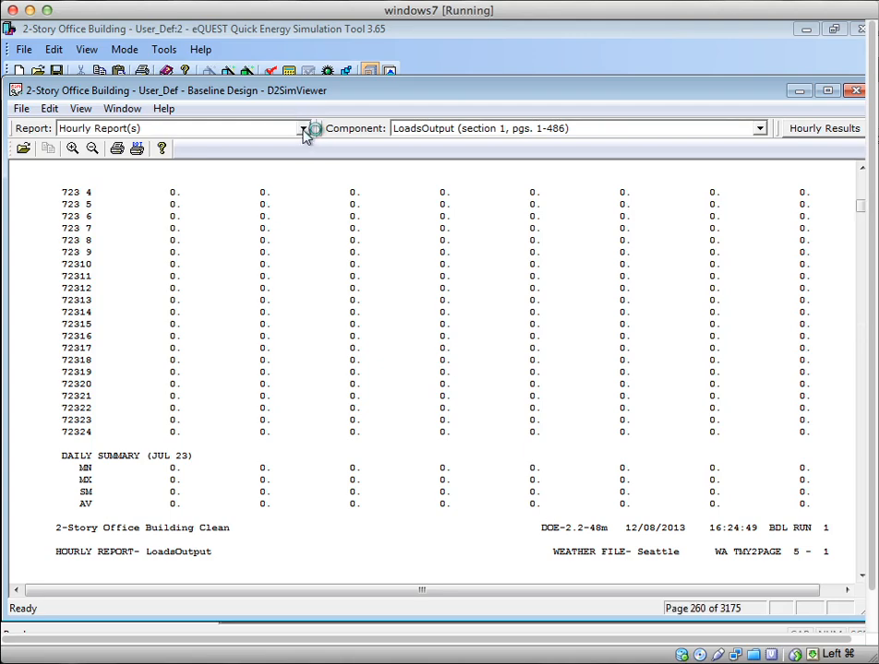
click(302, 129)
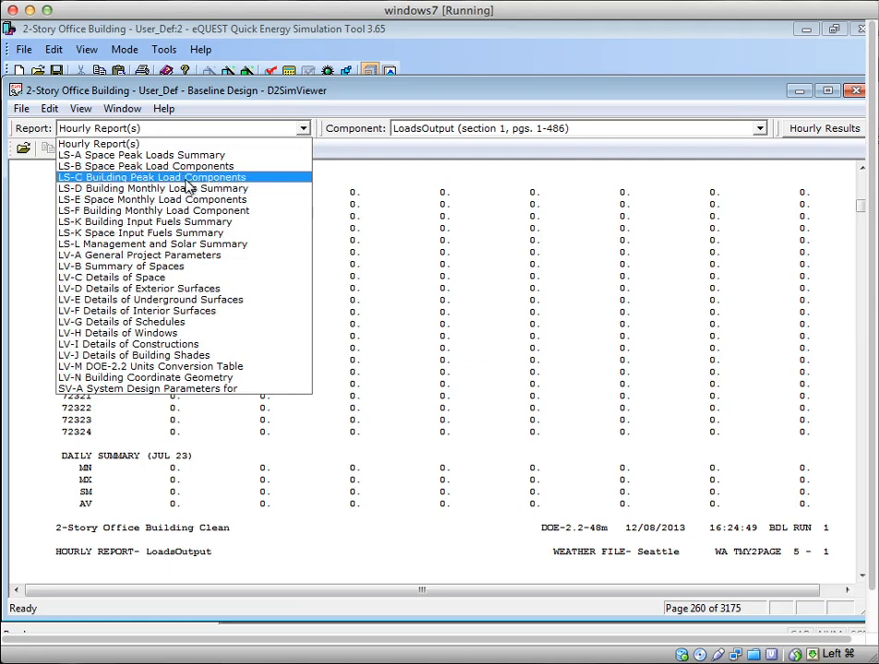
click(150, 177)
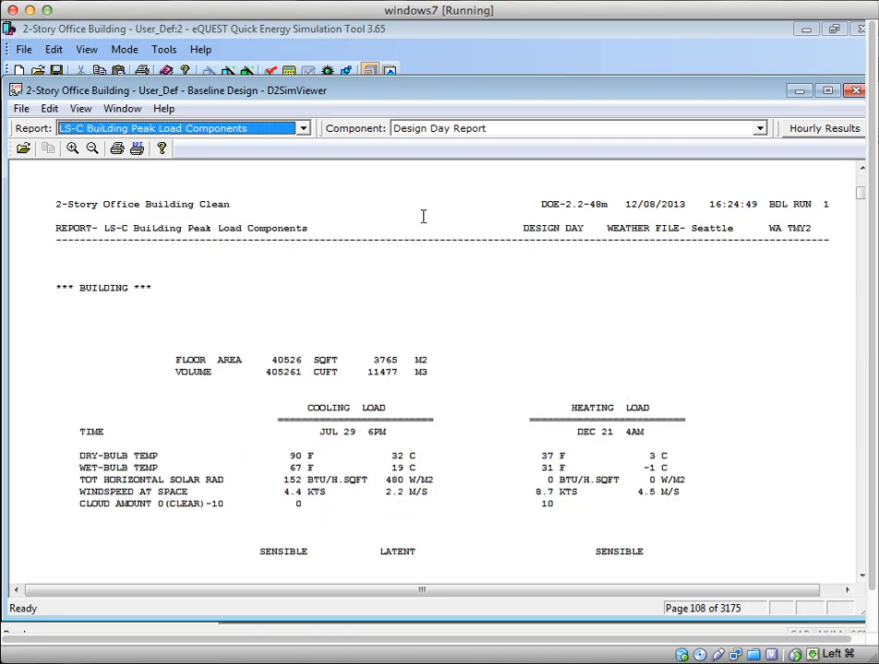
mouse_move(106, 175)
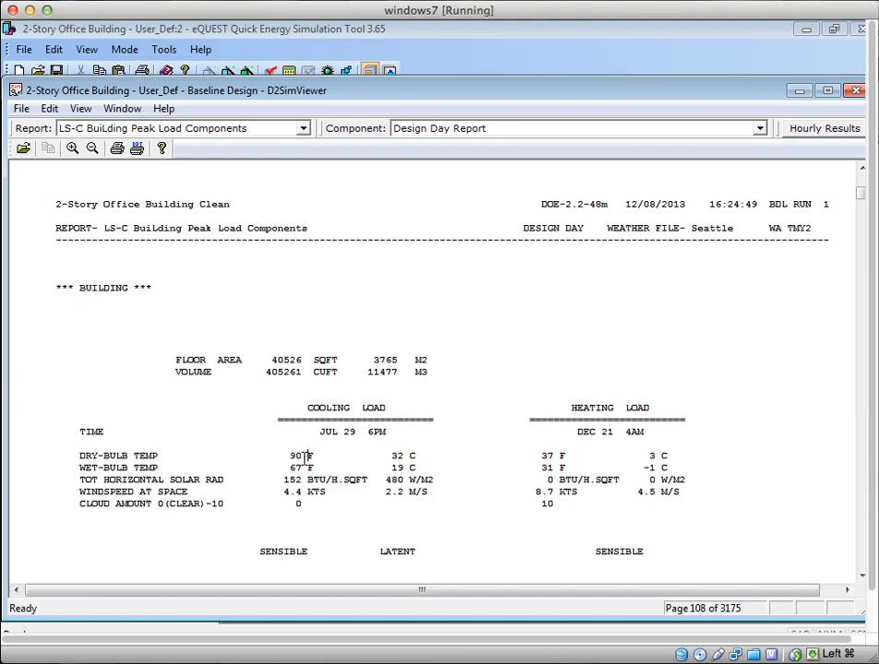
mouse_move(314, 492)
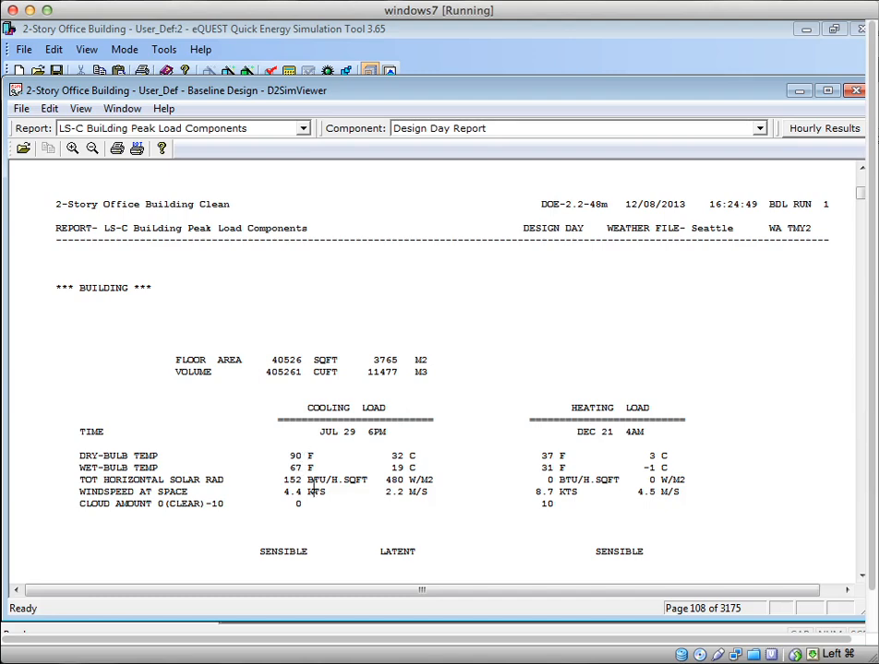
scroll(down, 3)
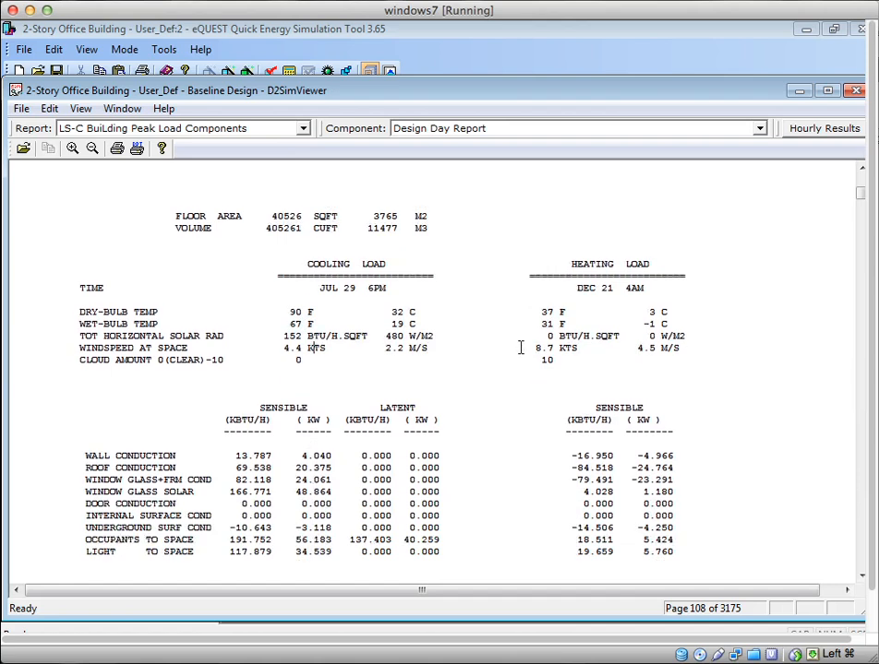
mouse_move(327, 287)
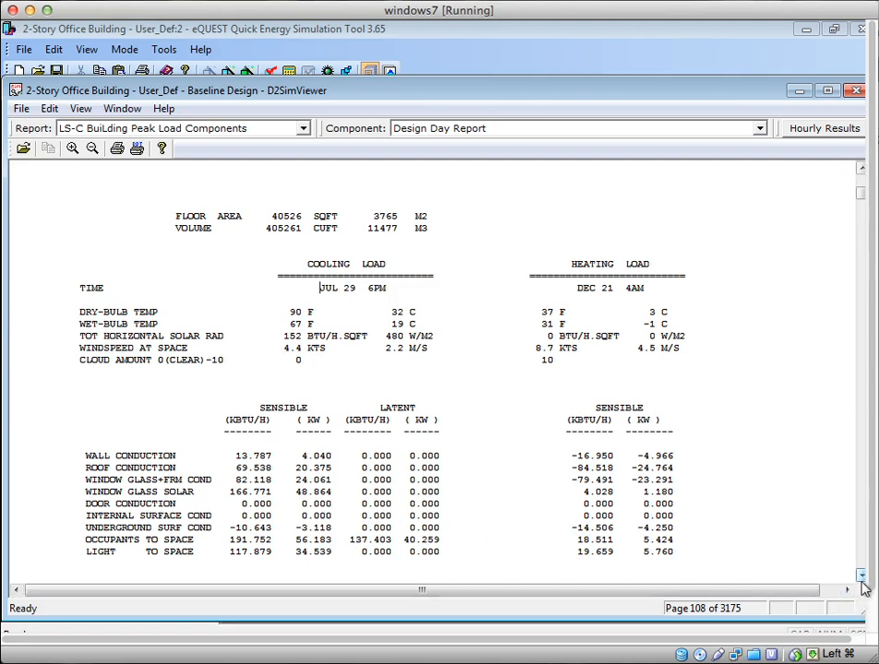
scroll(down, 3)
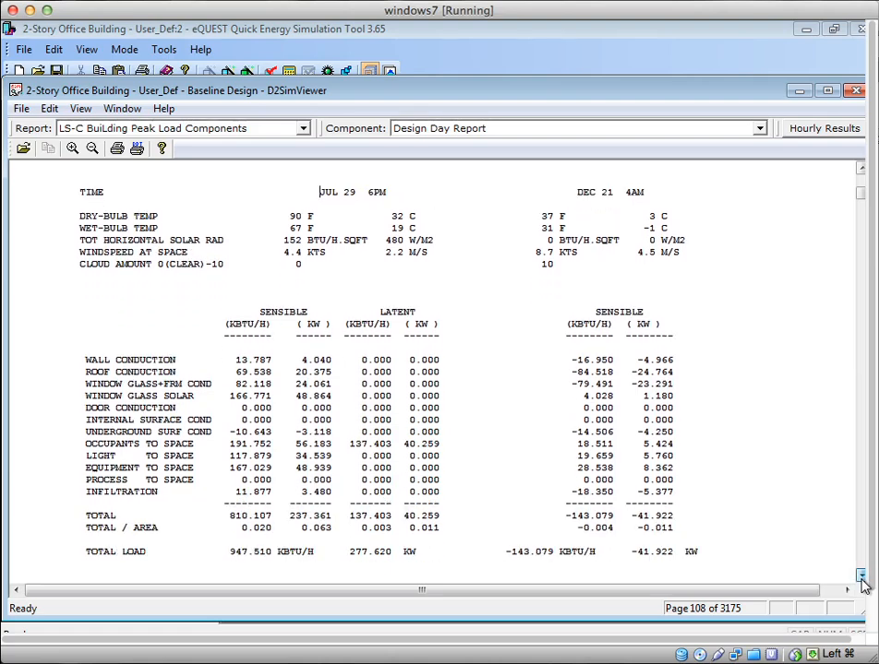
click(861, 575)
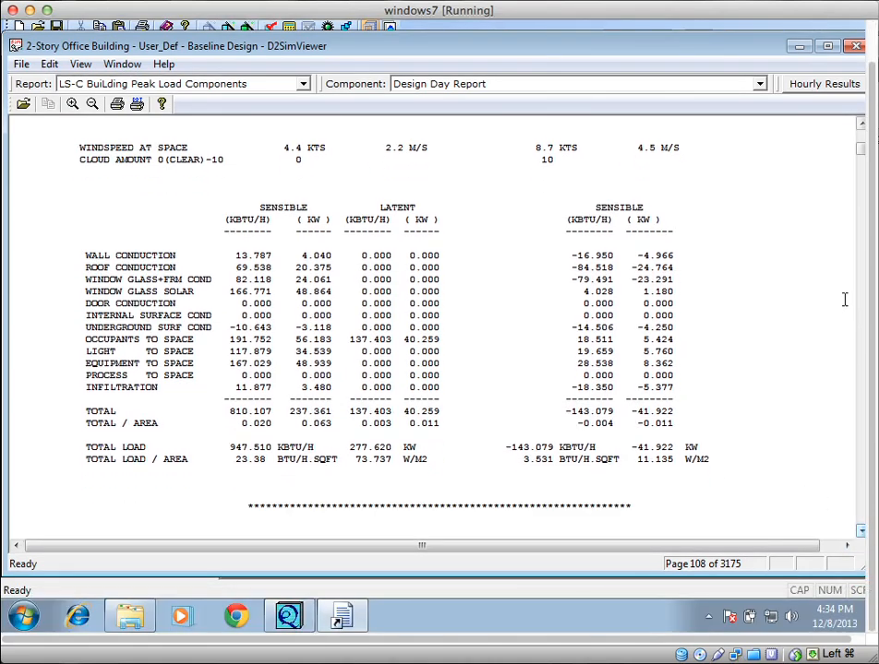
mouse_move(840, 295)
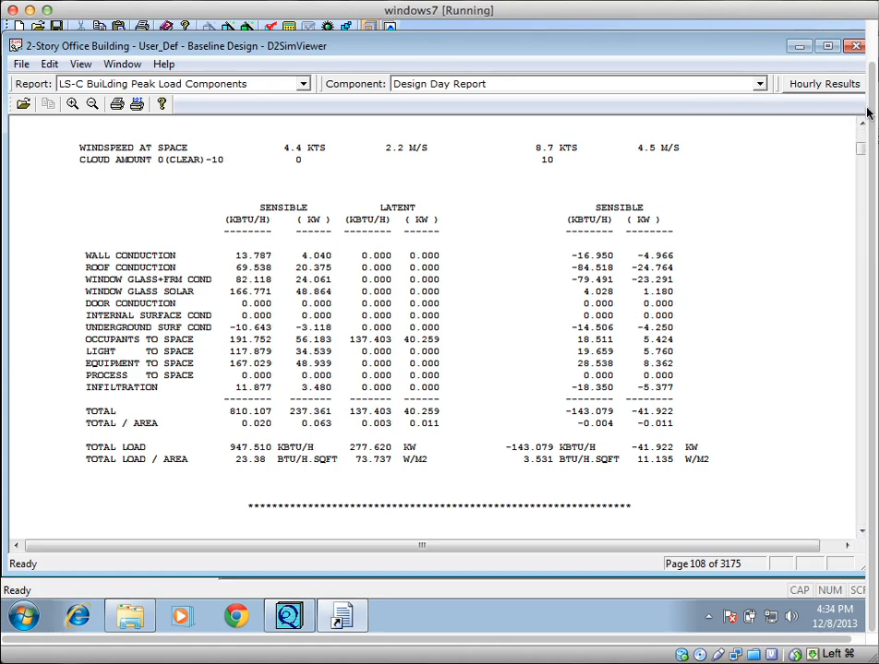
View the Standard Report's SEP 3 cooling and NOV 29 heating peaks, then return to the design day report.
click(758, 83)
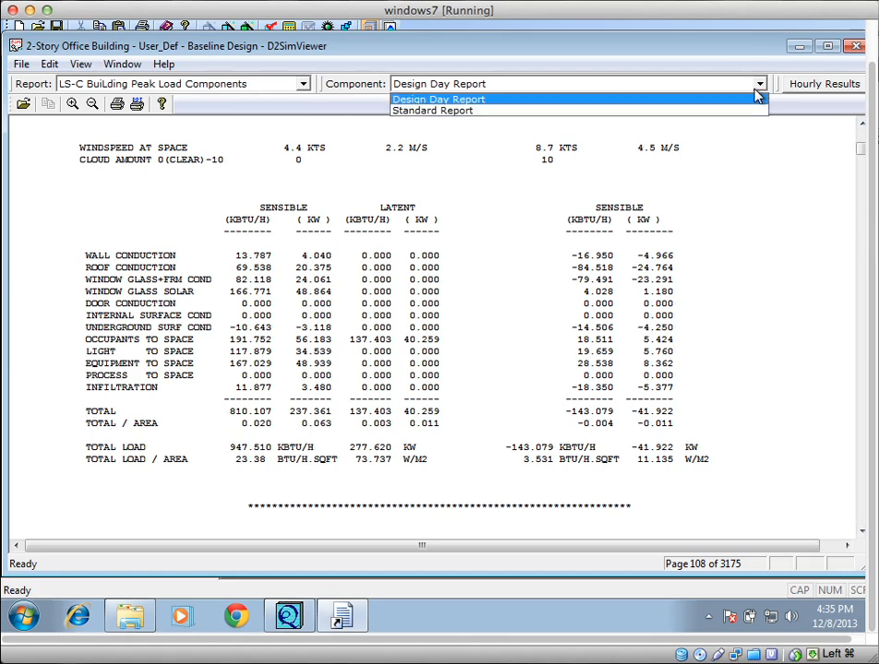
click(432, 110)
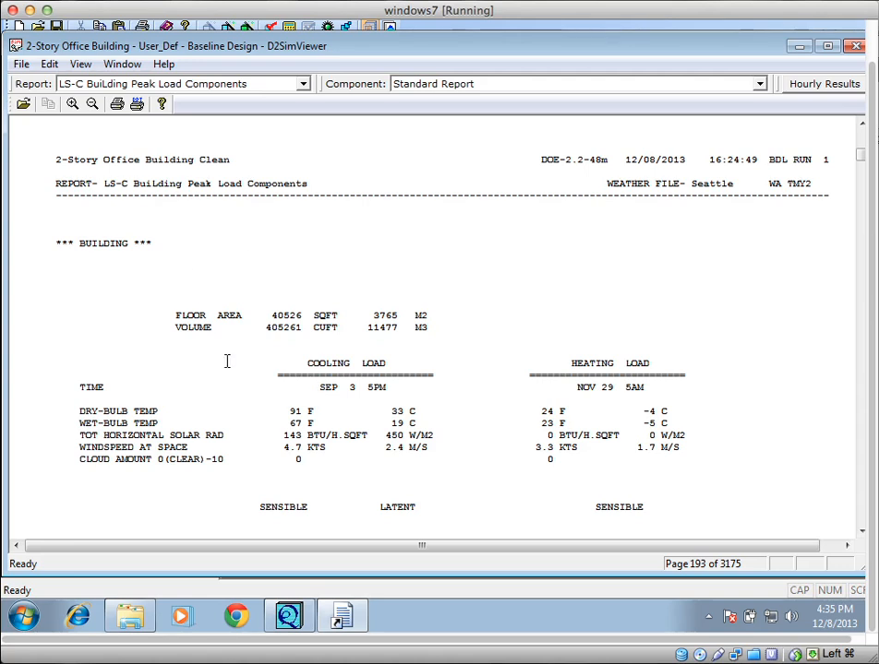
double_click(328, 387)
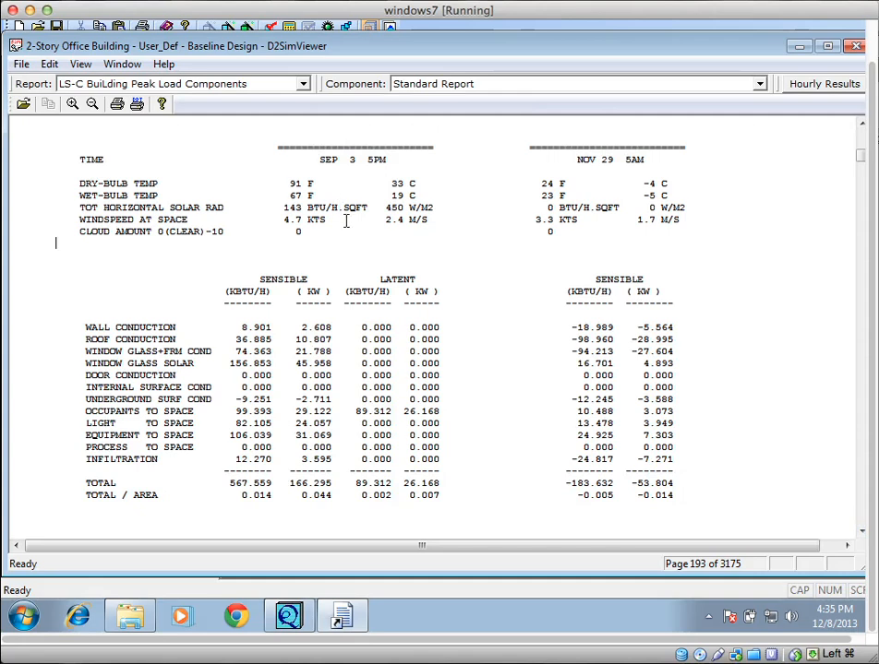
mouse_move(125, 260)
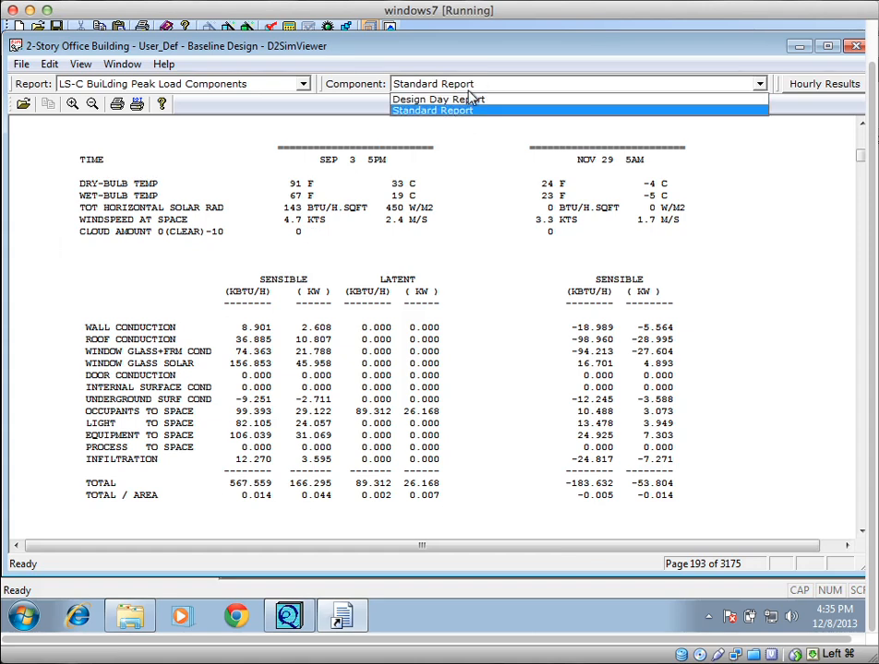
click(438, 99)
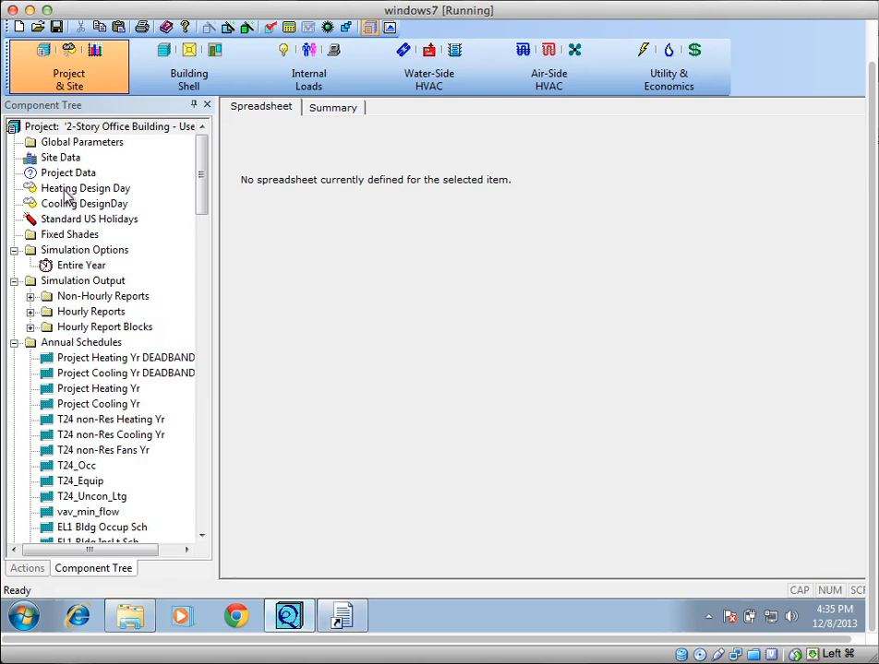
Delete the Heating Design Day and the Cooling DesignDay from the Component Tree.
click(176, 276)
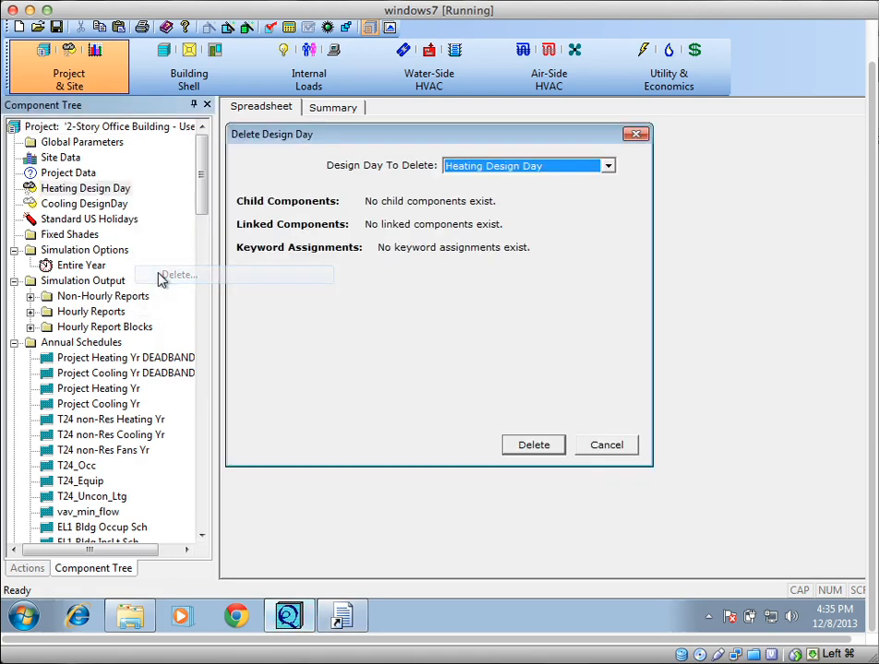
click(533, 444)
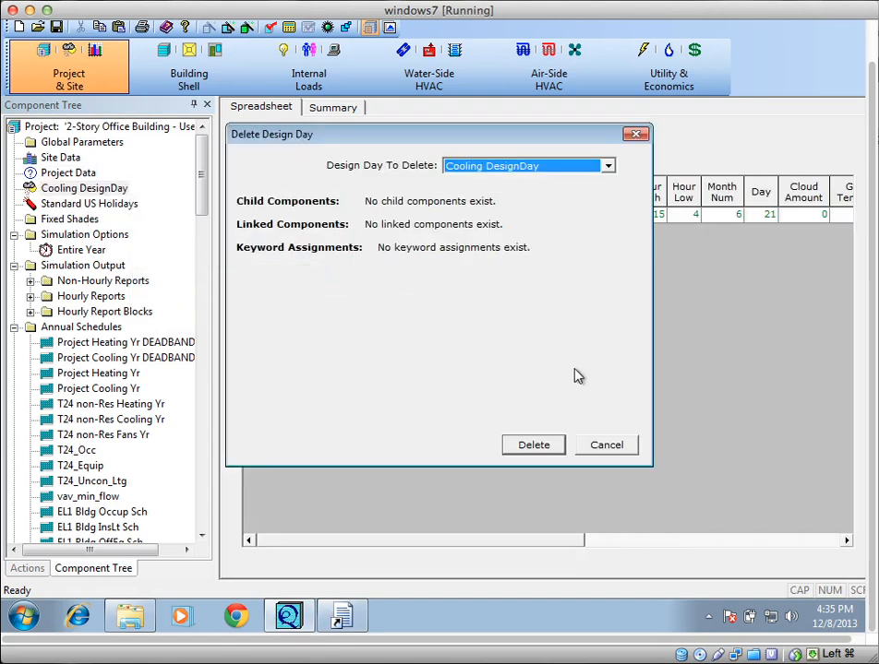
click(532, 445)
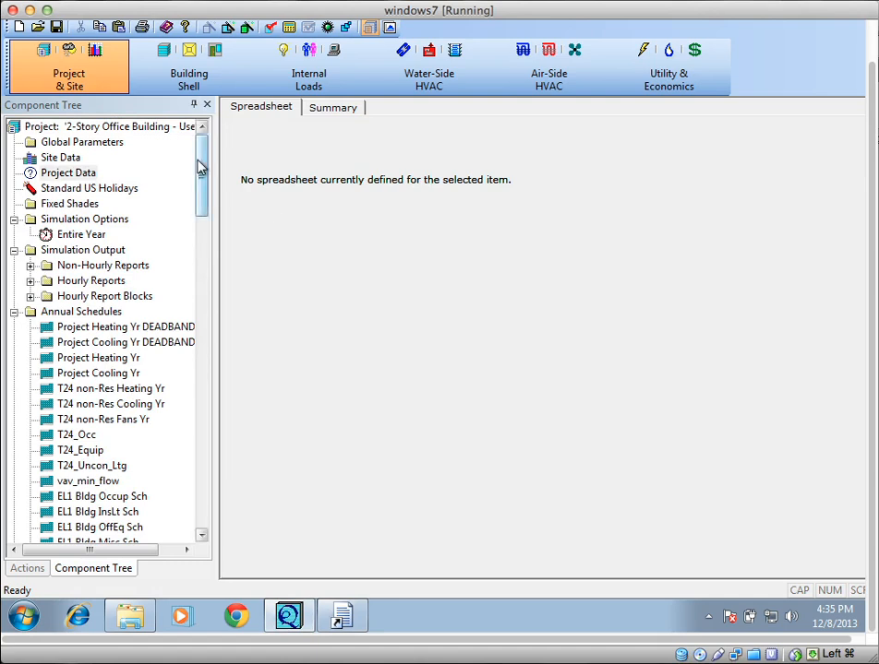
click(428, 67)
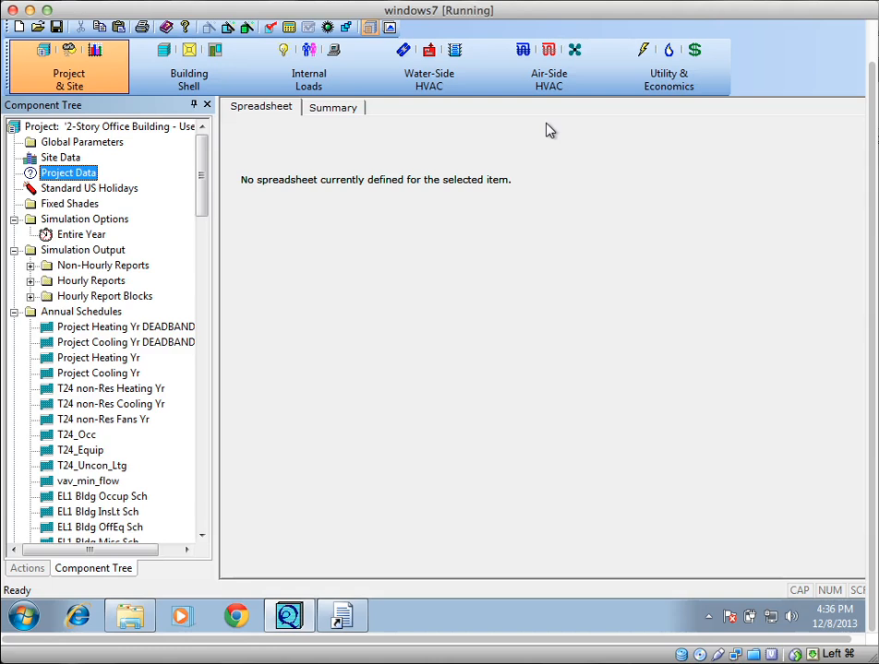
In Internal Loads, open the EL1 Bldg Misc Sch annual schedule properties.
click(548, 66)
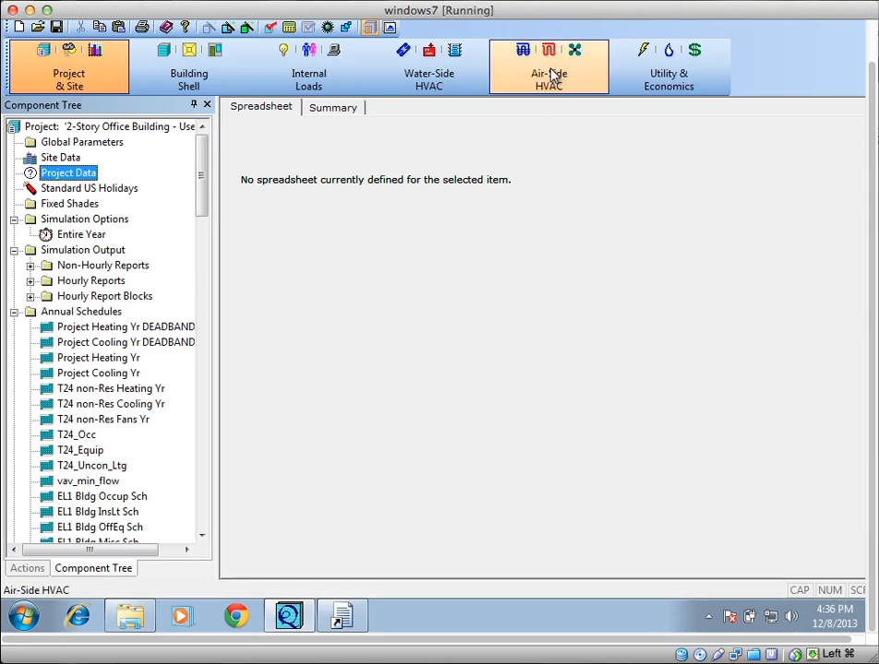
click(309, 66)
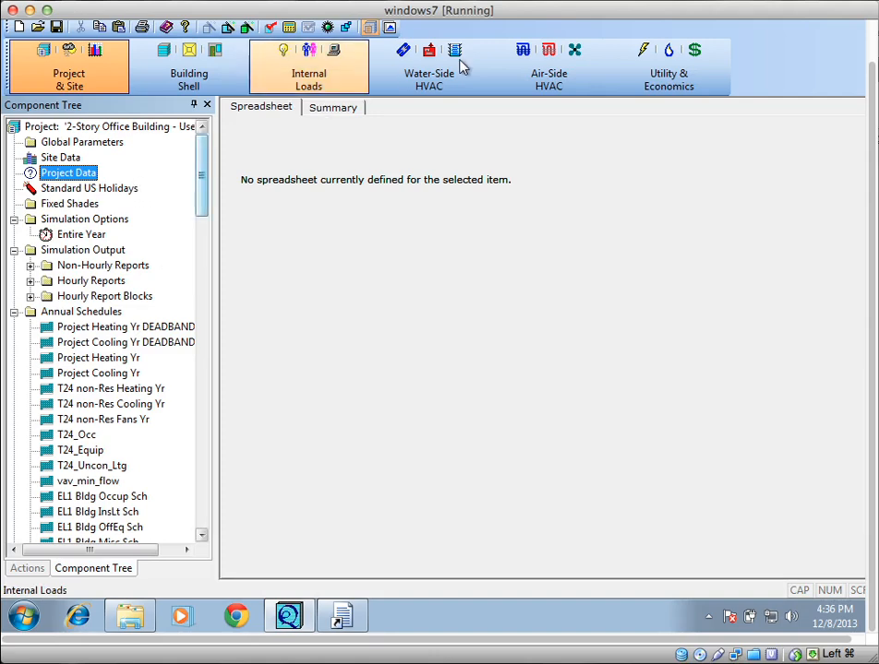
click(309, 66)
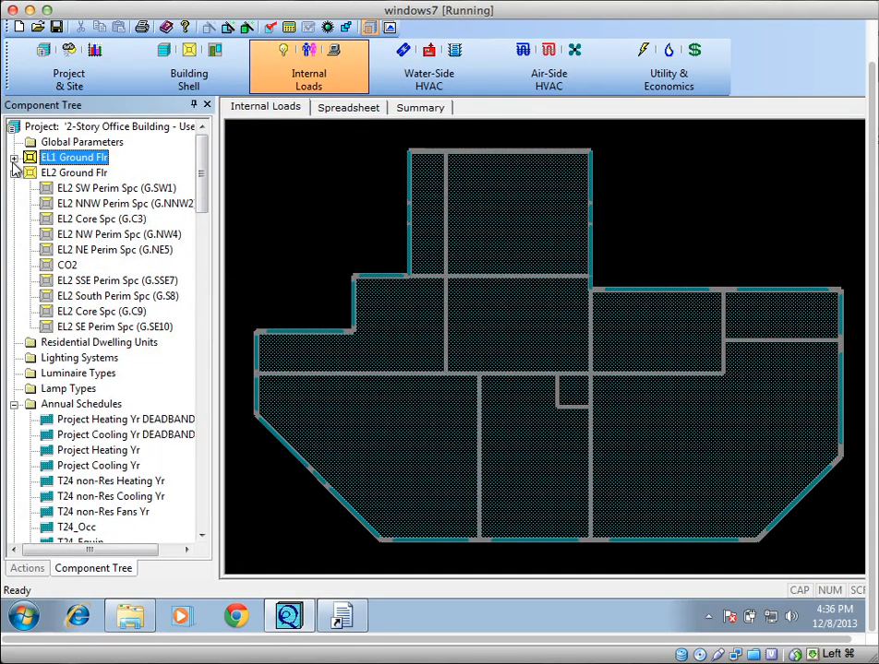
scroll(down, 3)
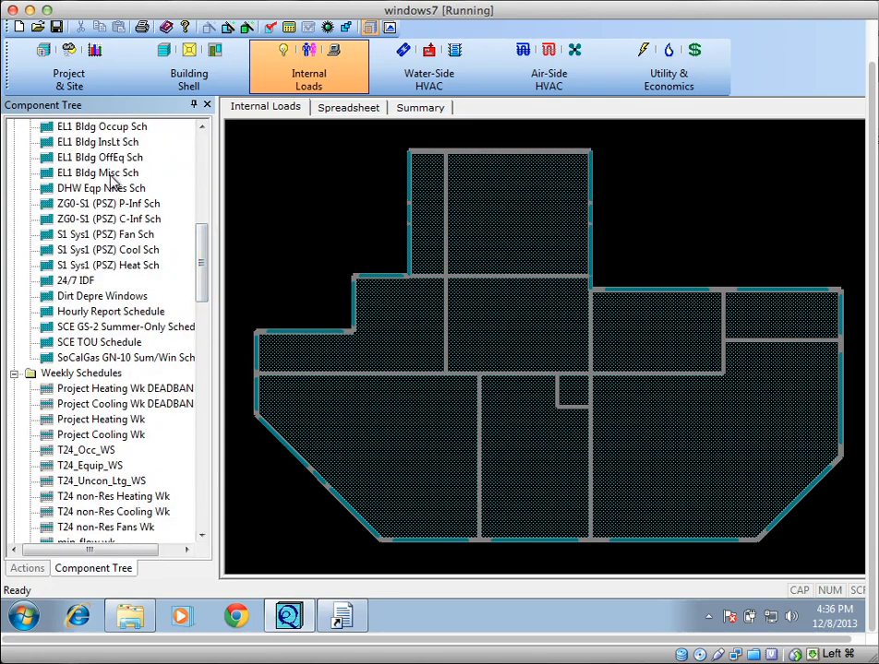
double_click(98, 172)
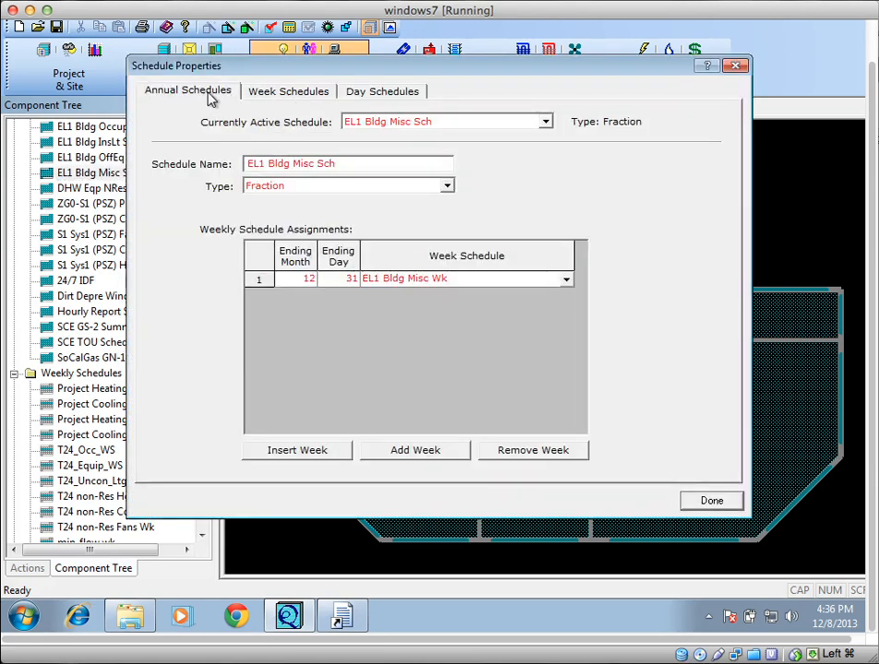
Review the EL1 Bldg Misc Wk week schedule and EL1 Bldg Misc WD hourly values, then close.
click(288, 91)
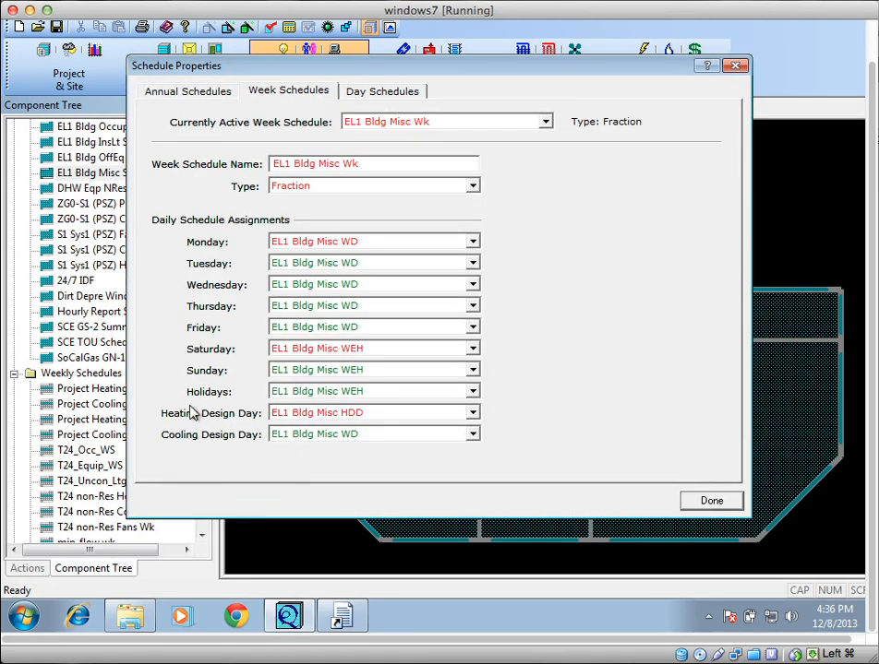
mouse_move(233, 423)
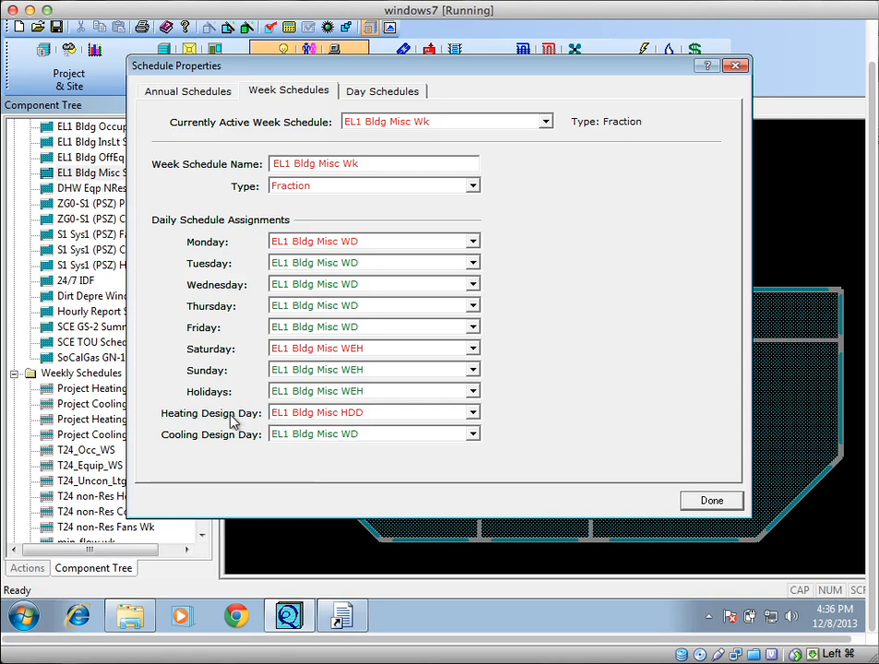
mouse_move(309, 450)
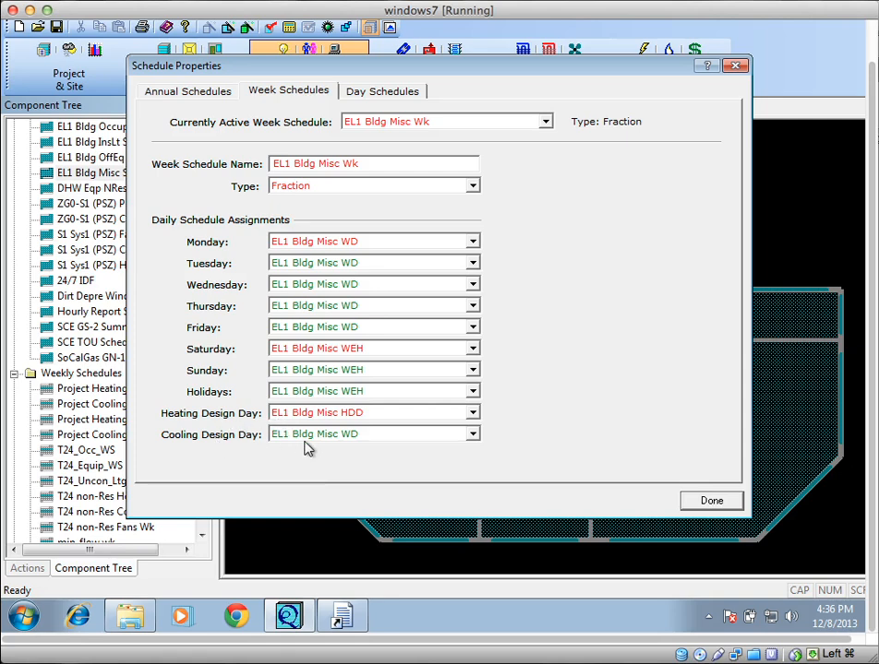
mouse_move(398, 434)
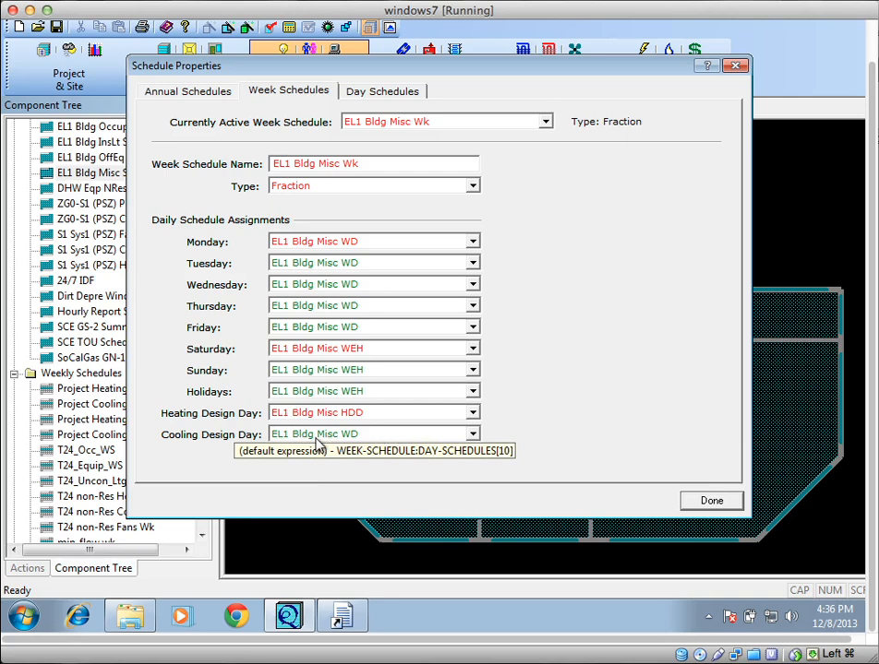
mouse_move(349, 233)
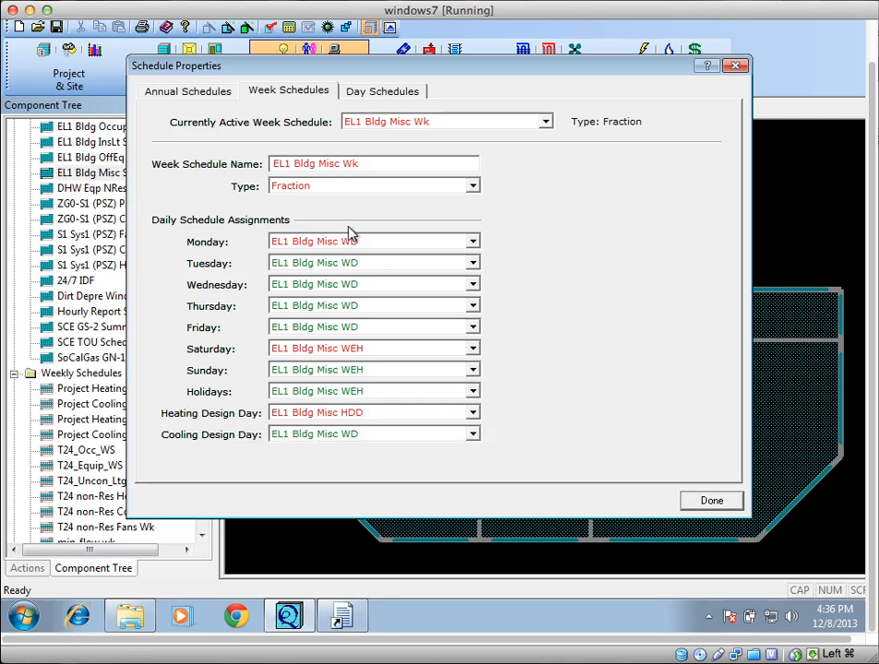
mouse_move(436, 129)
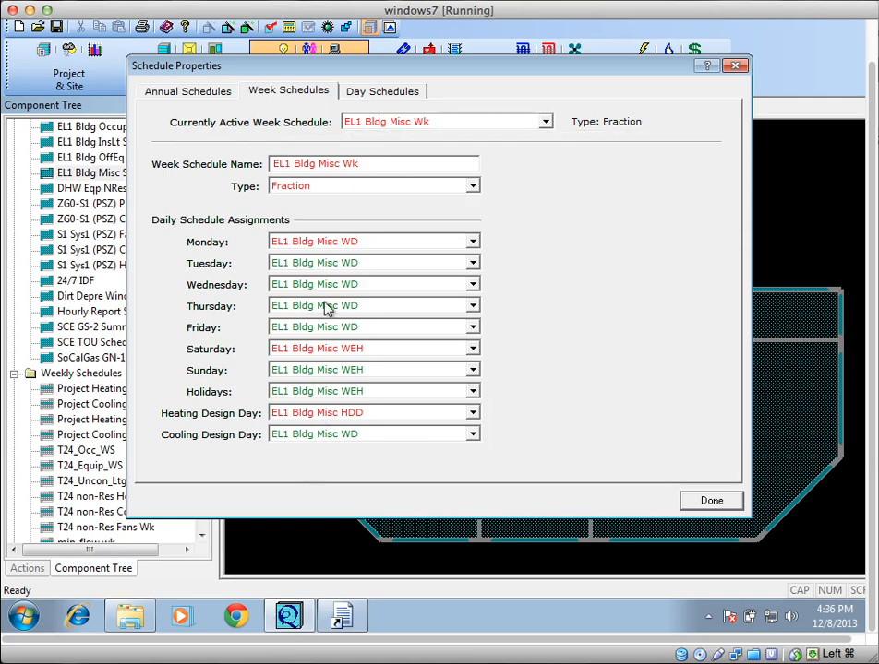
click(382, 91)
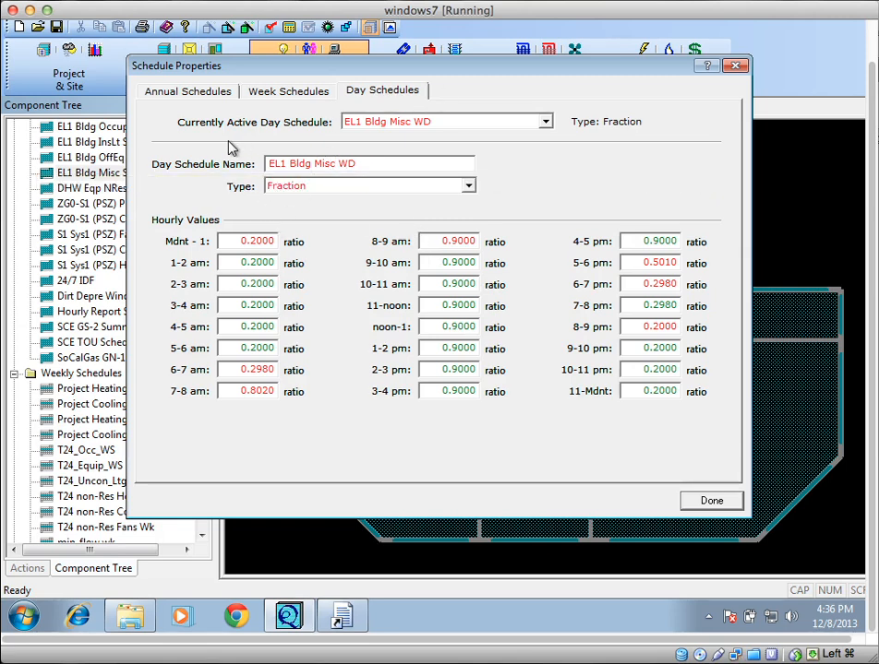
mouse_move(605, 397)
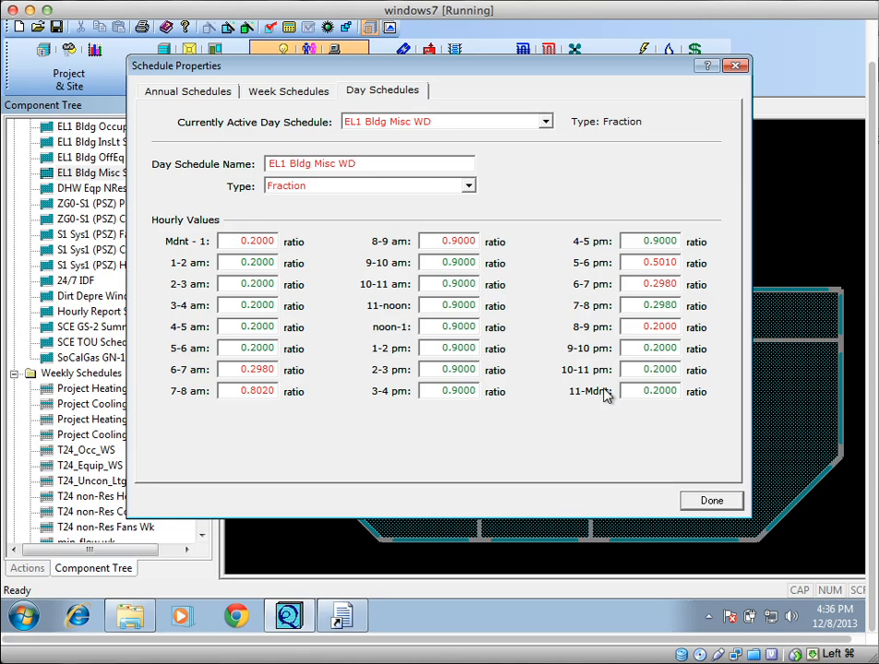
click(288, 91)
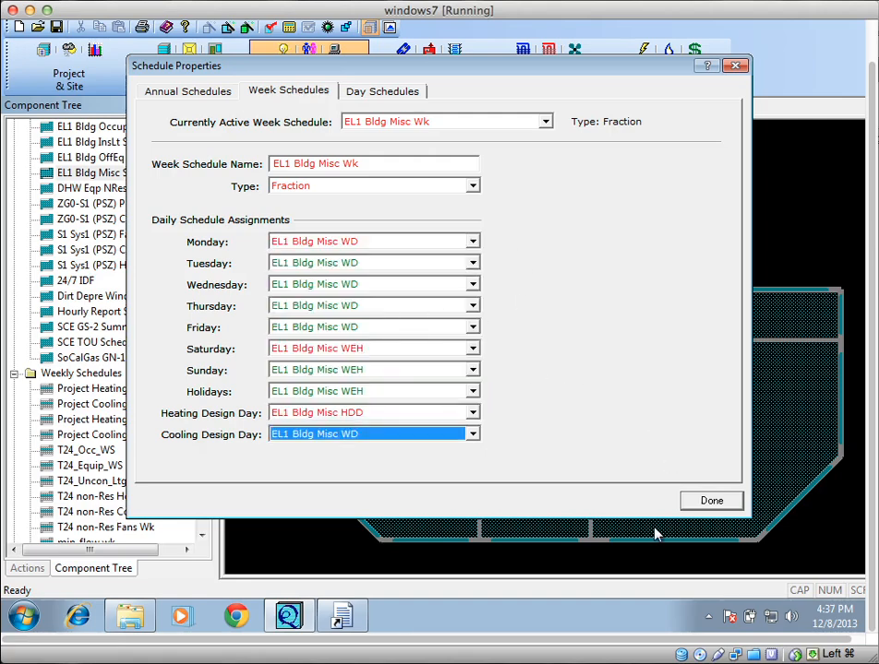
click(711, 500)
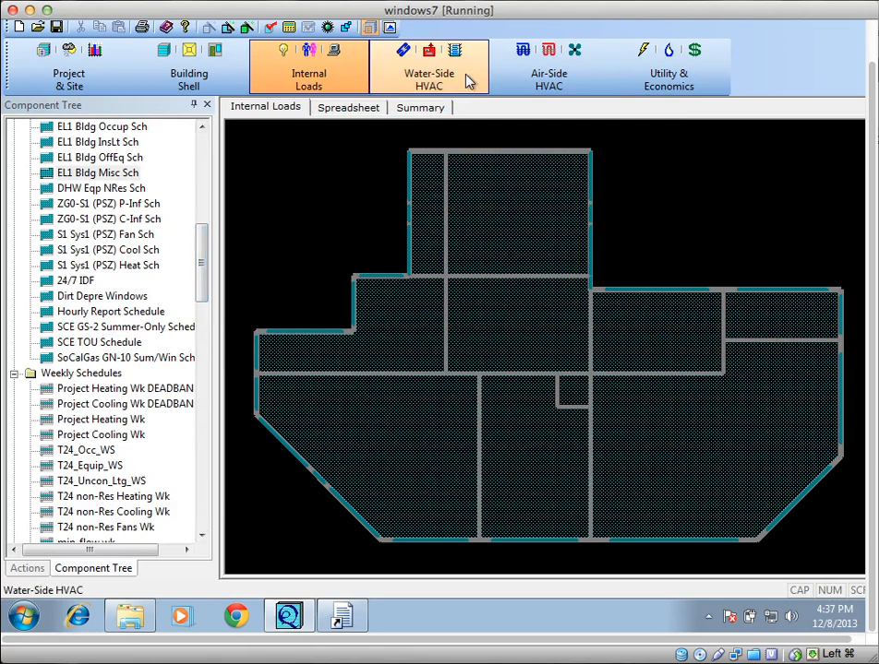
Create cooling Design Day 1 with 90 °F drybulb high, 14 °F range and 67 °F wetbulb.
click(68, 66)
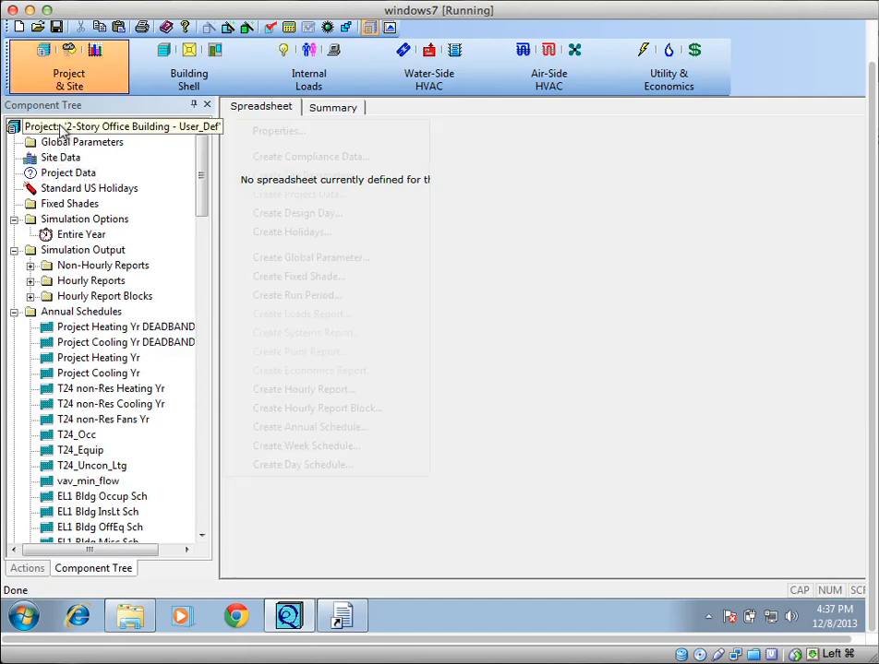
click(298, 212)
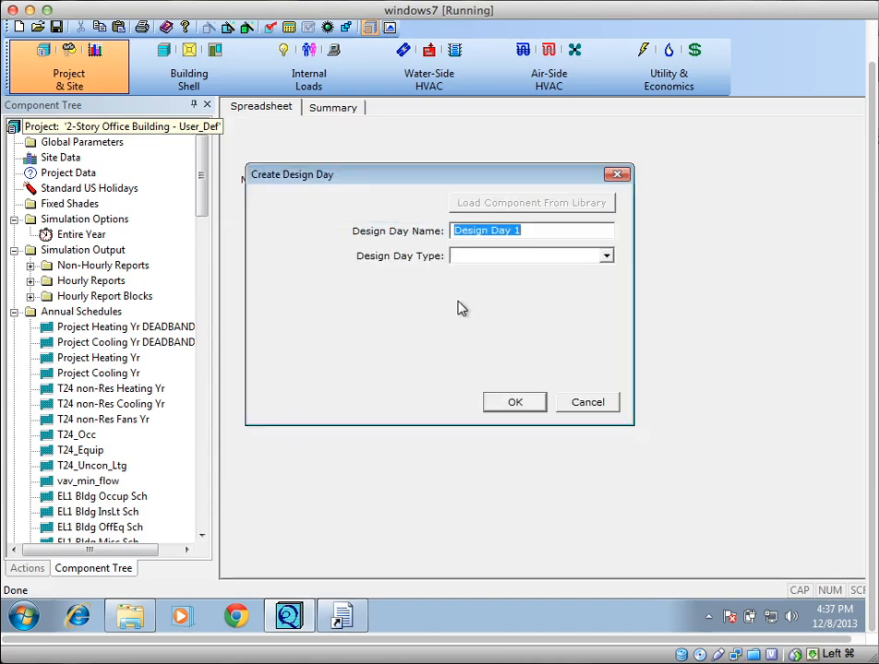
click(531, 255)
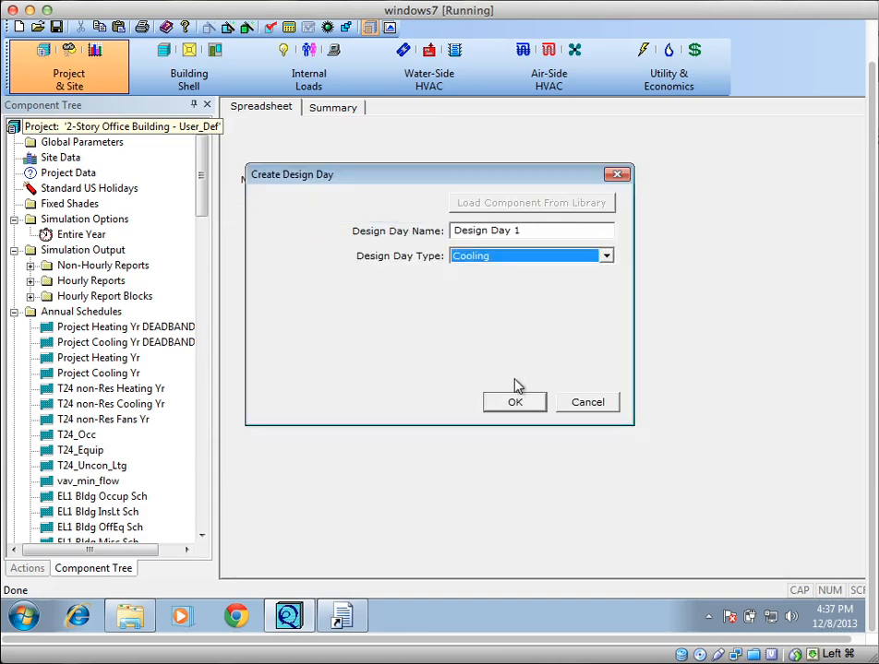
click(514, 402)
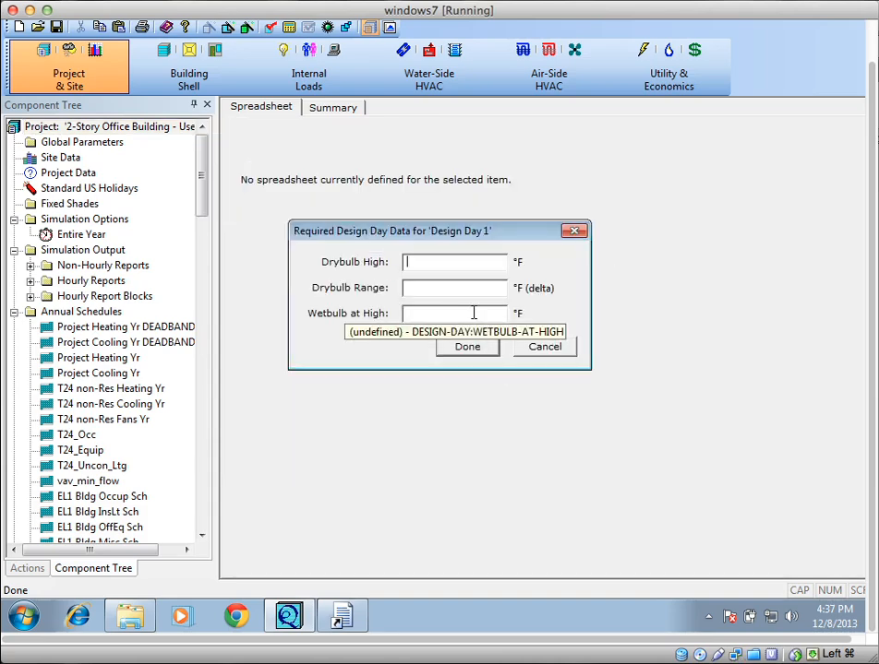
text(90)
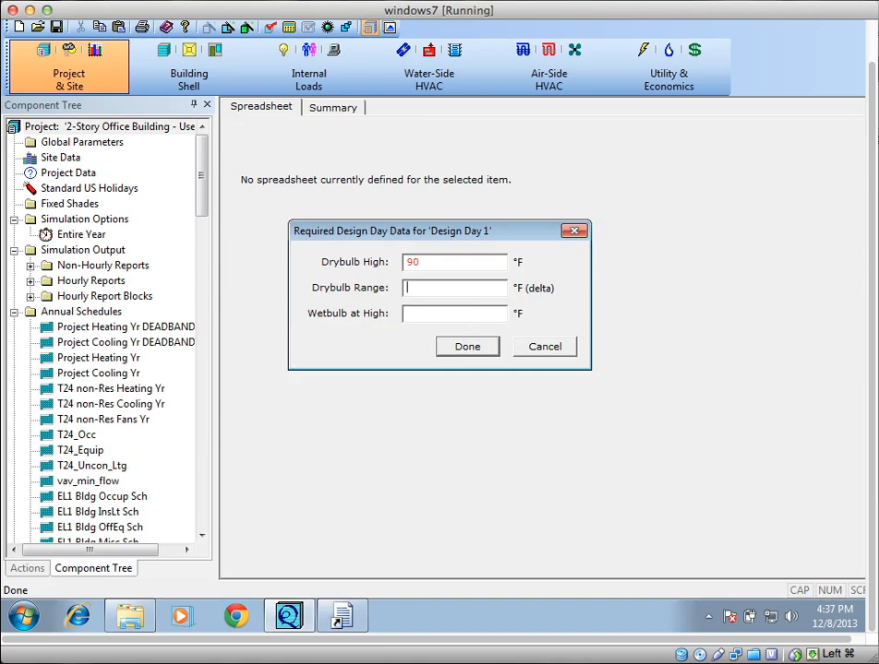
text(67)
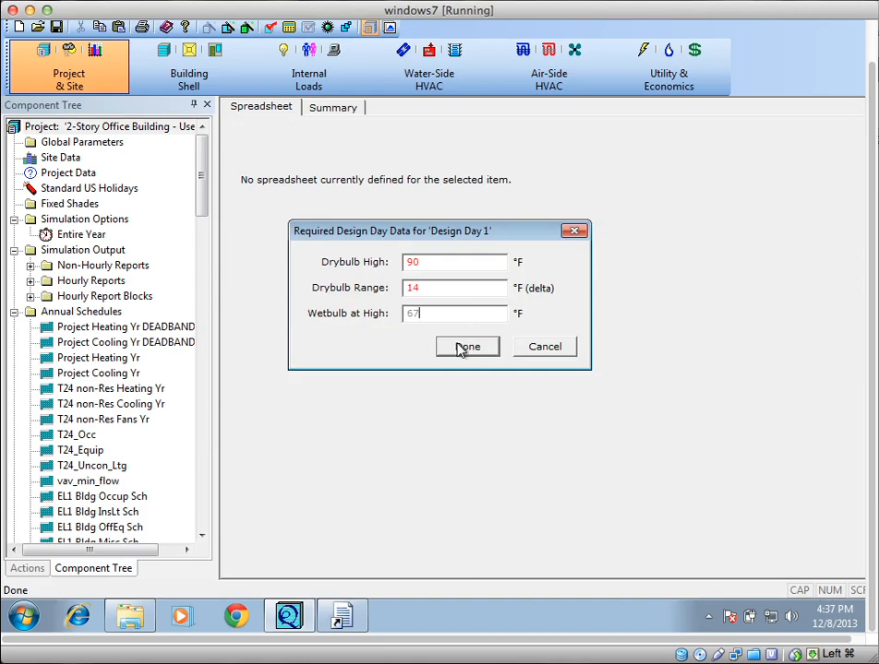
click(467, 346)
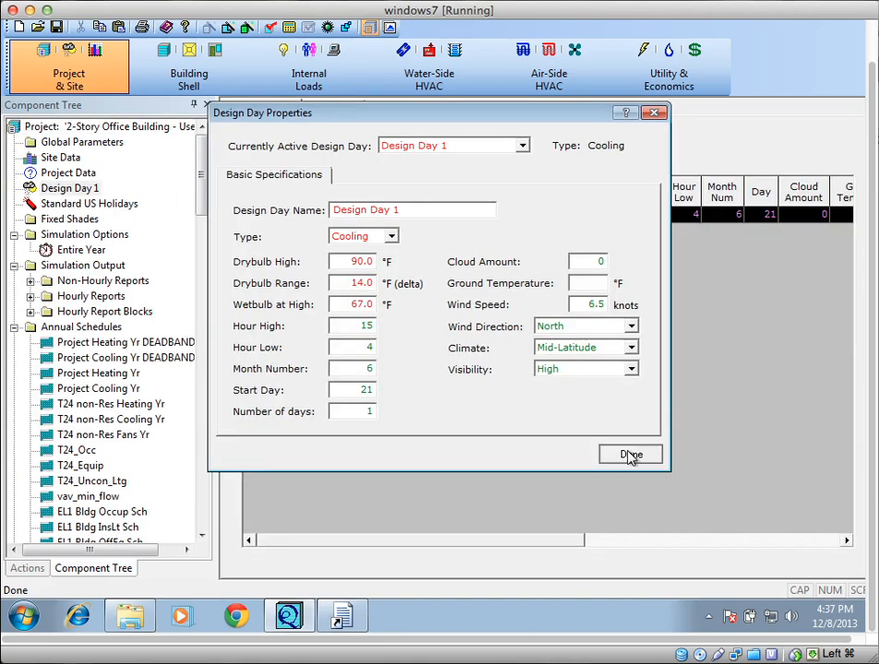
click(630, 455)
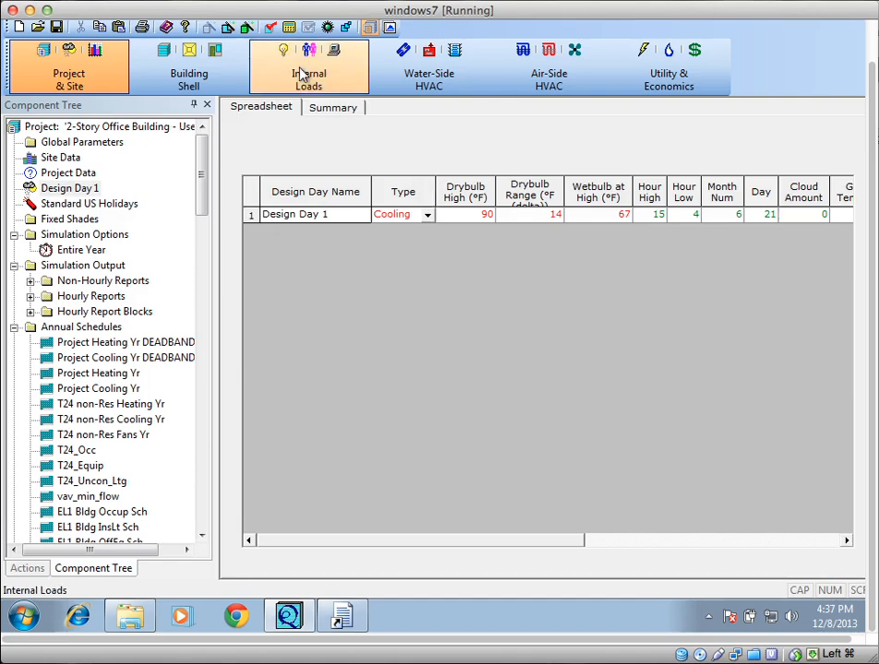